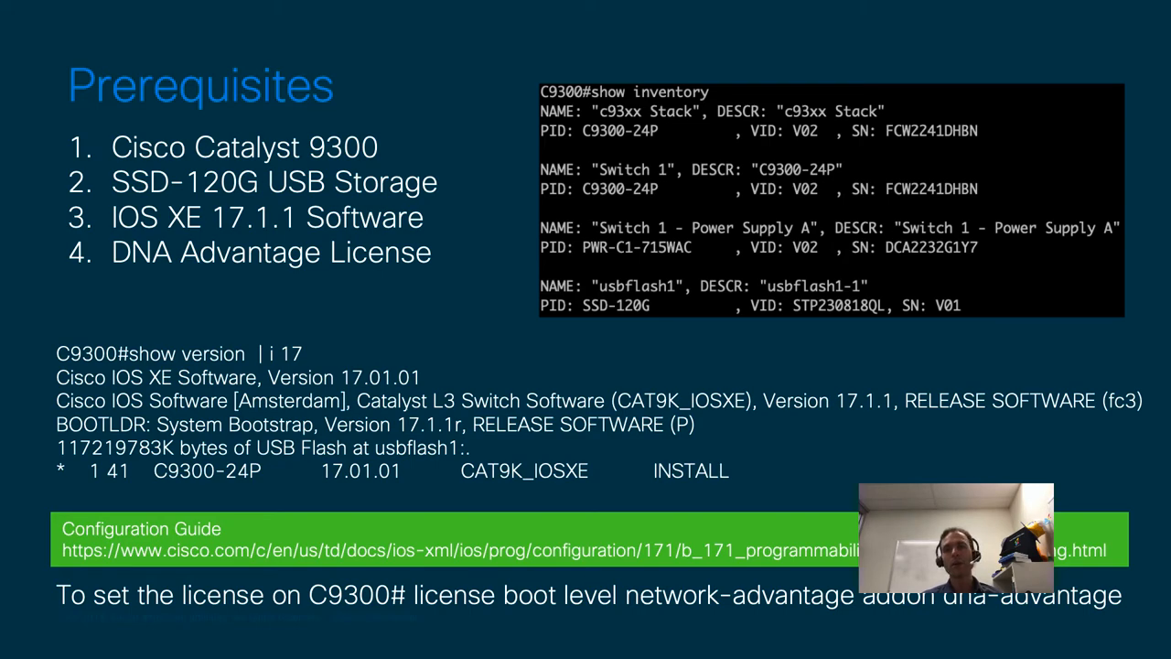
- Advance the slideshow to the Docker Commands slide
key("Right")
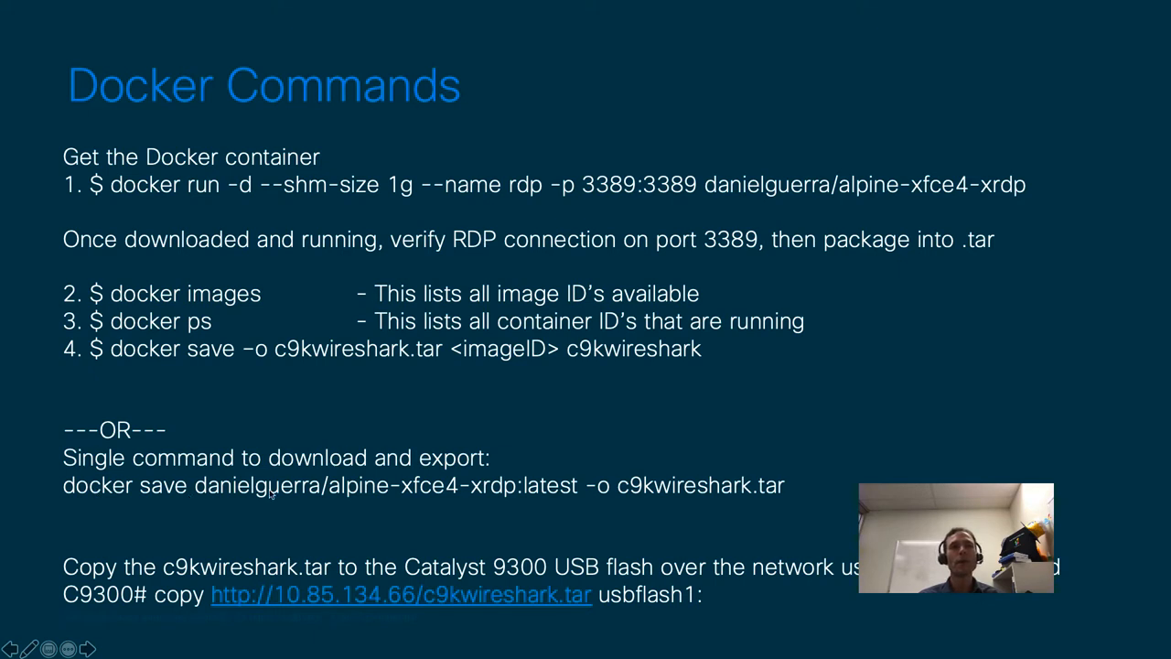
mouse_move(356, 497)
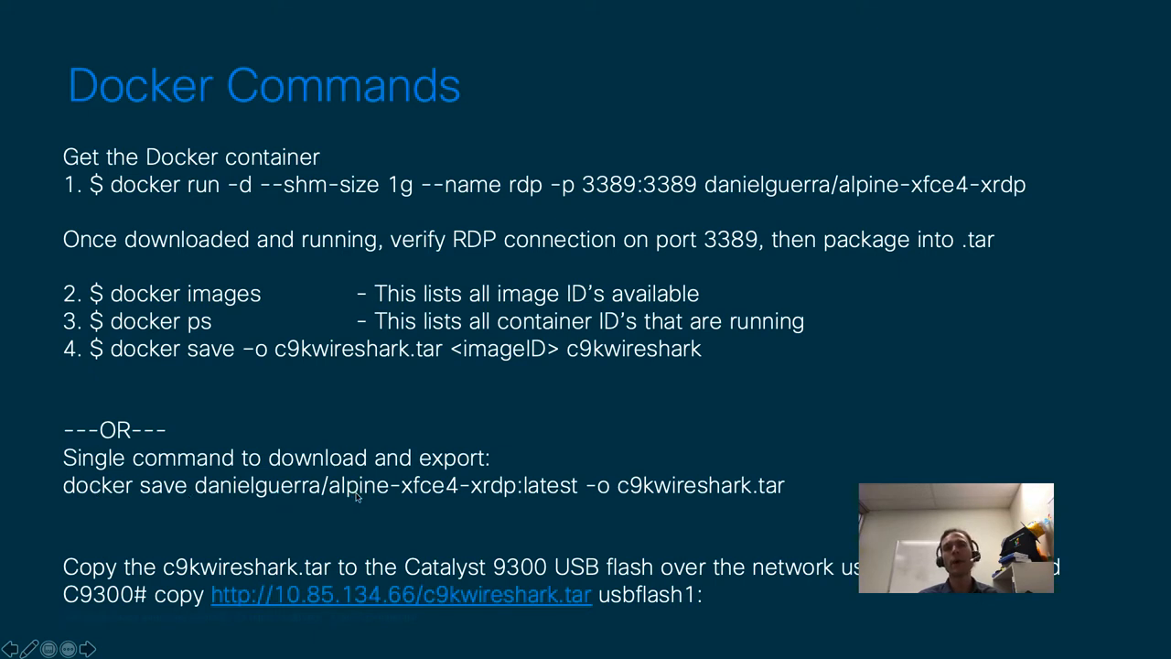
mouse_move(478, 503)
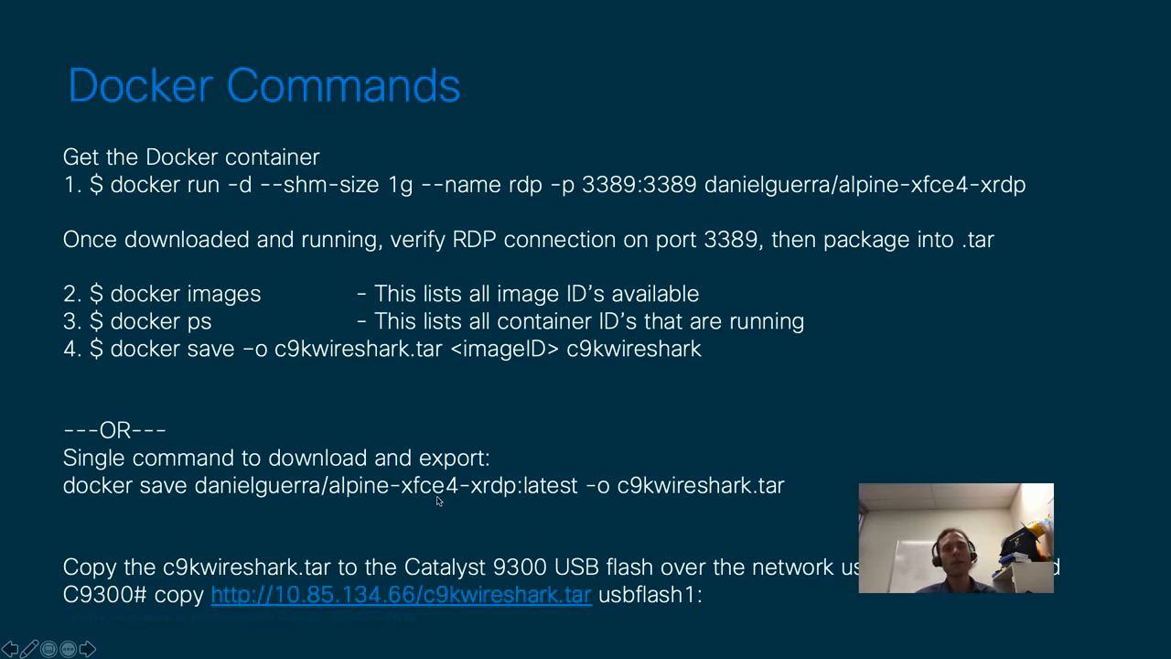
mouse_move(501, 500)
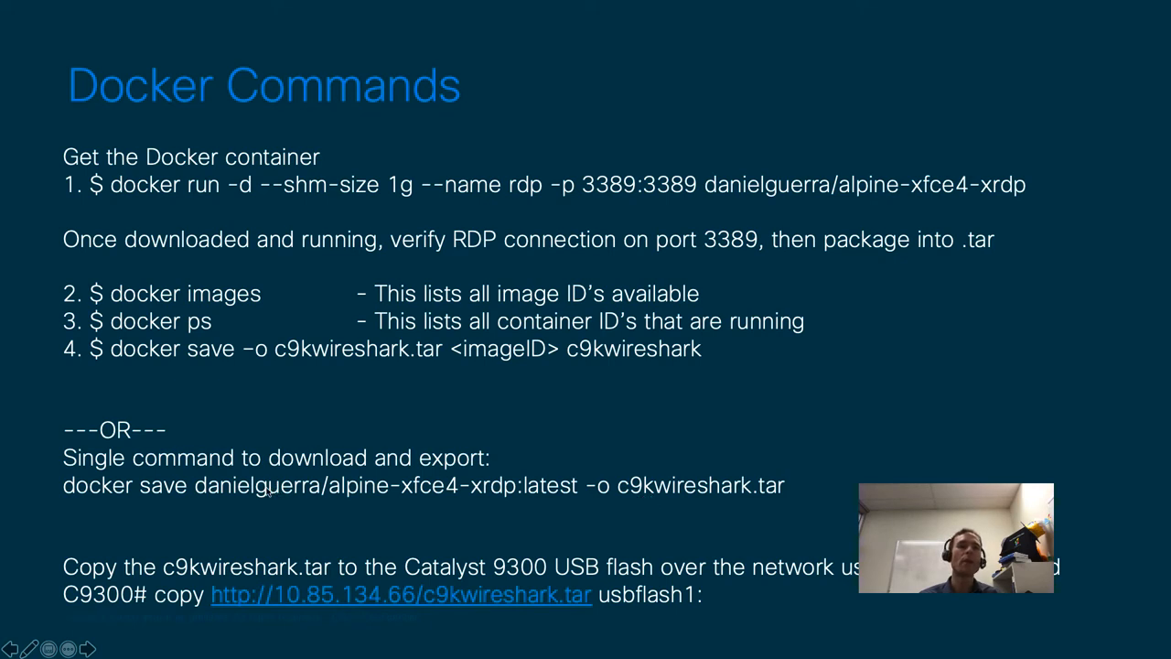
mouse_move(781, 500)
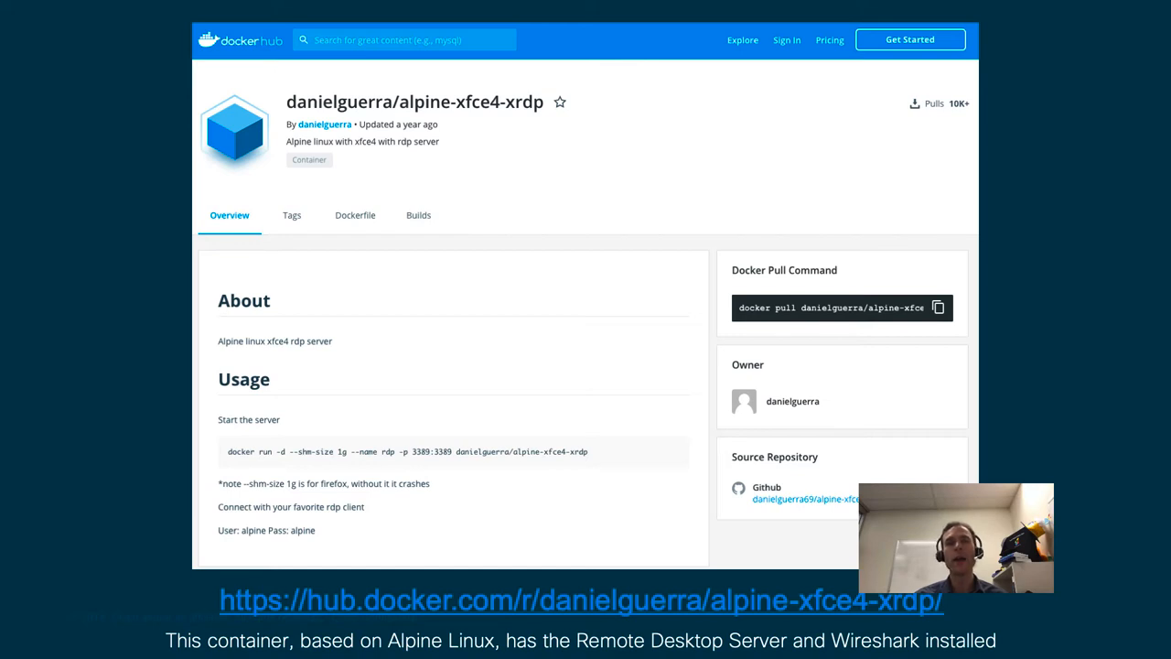
- Advance the slideshow to the Configure Application Hosting slide
key("right")
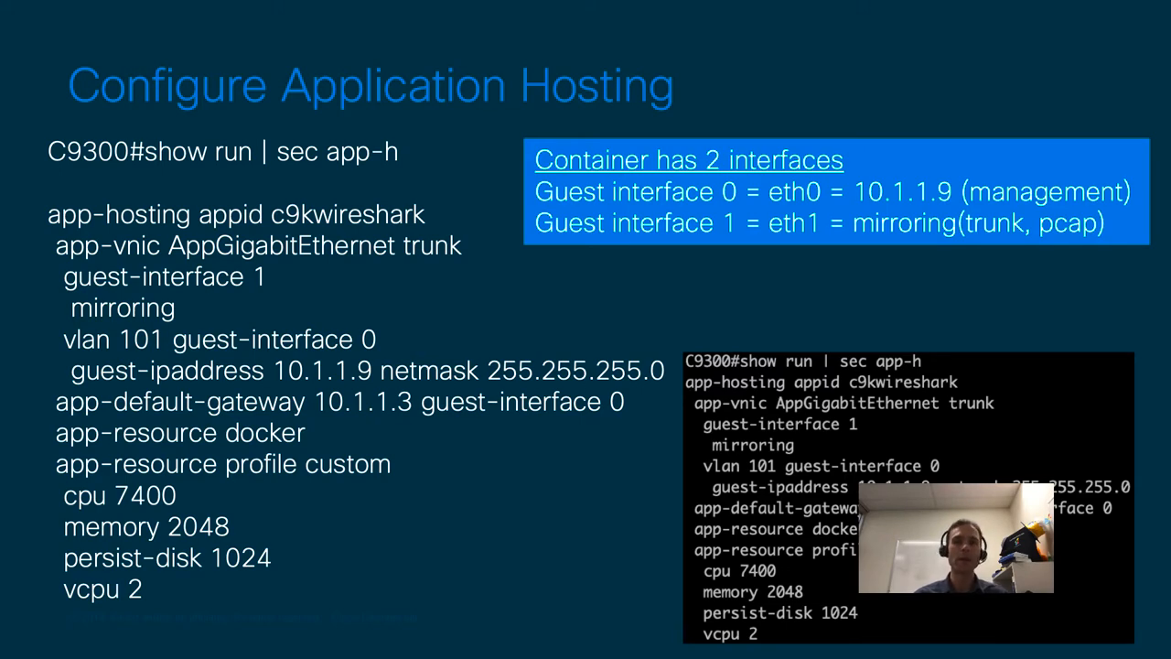
- Advance the slideshow to the Start the container slide
key("Right")
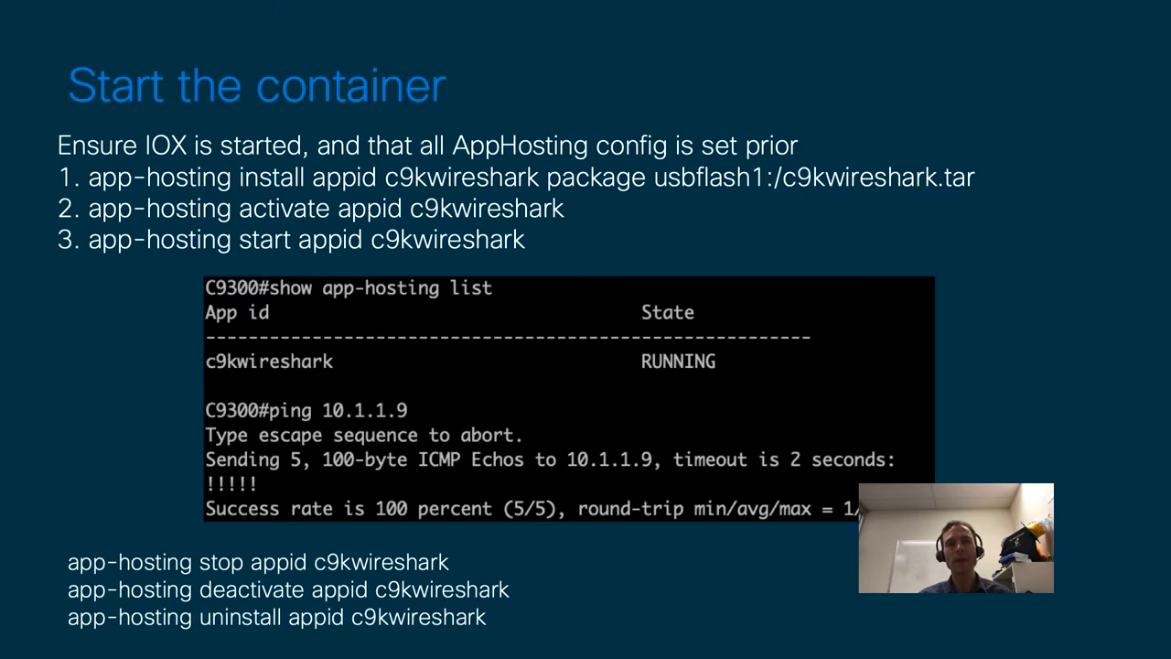
- Advance the slideshow to the Remote Desktop + Wireshark slide
key("Right")
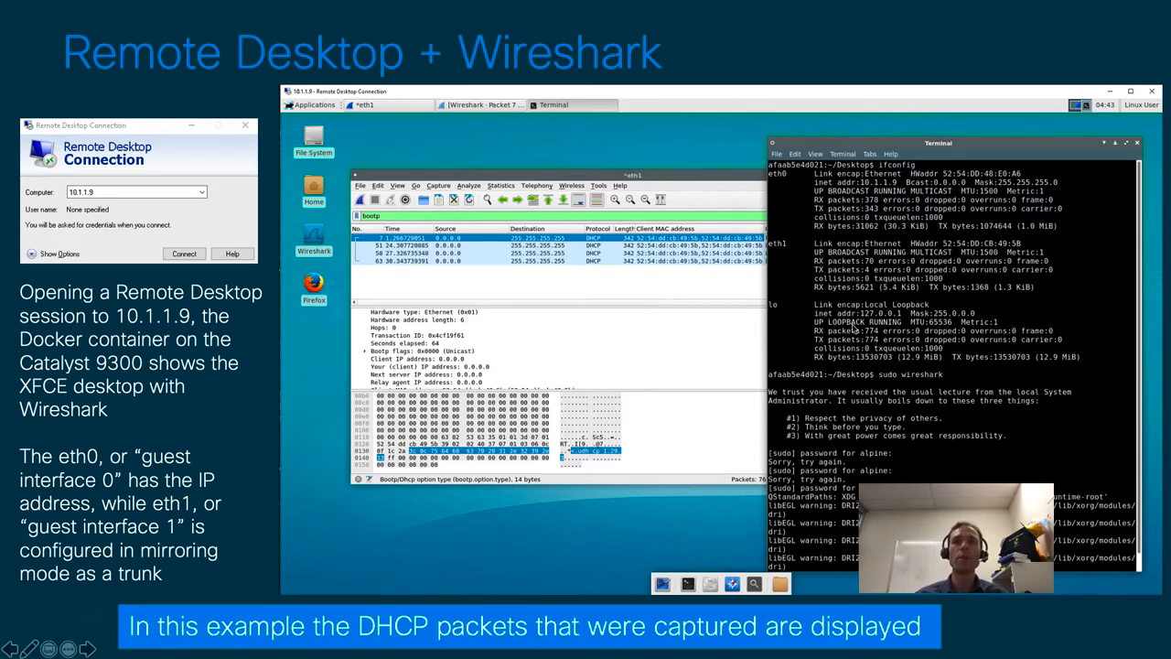
mouse_move(928, 366)
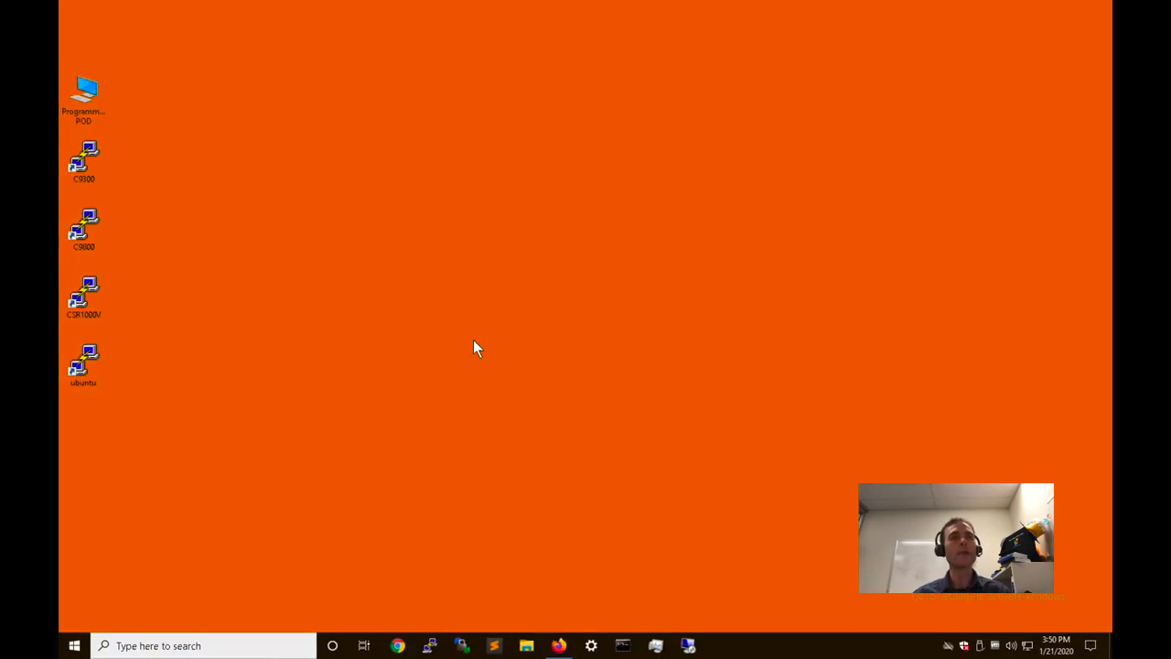
mouse_move(91, 355)
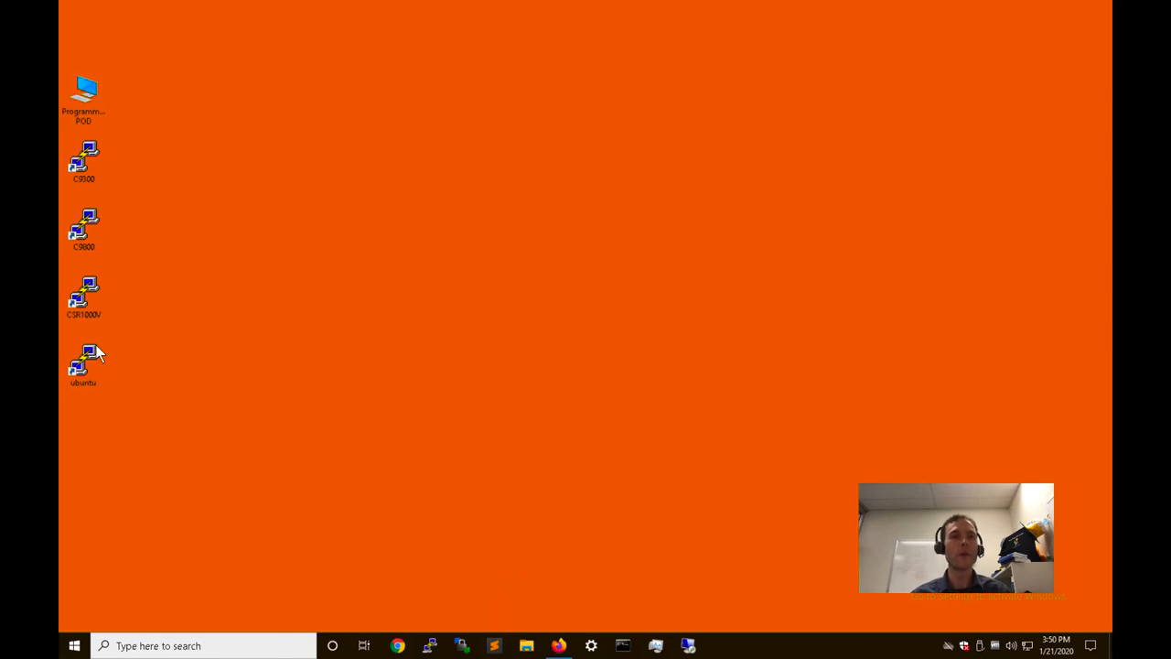
- Launch the saved C9300 session maximized and dismiss its connection-closed error
left_click(83, 162)
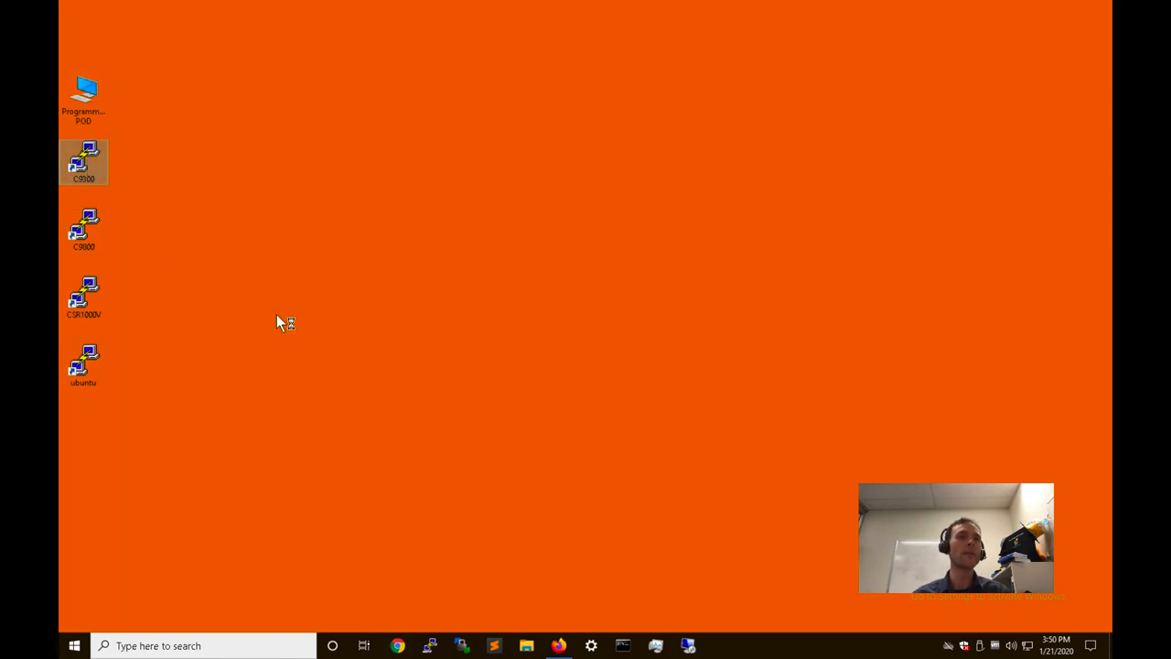
double_click(83, 162)
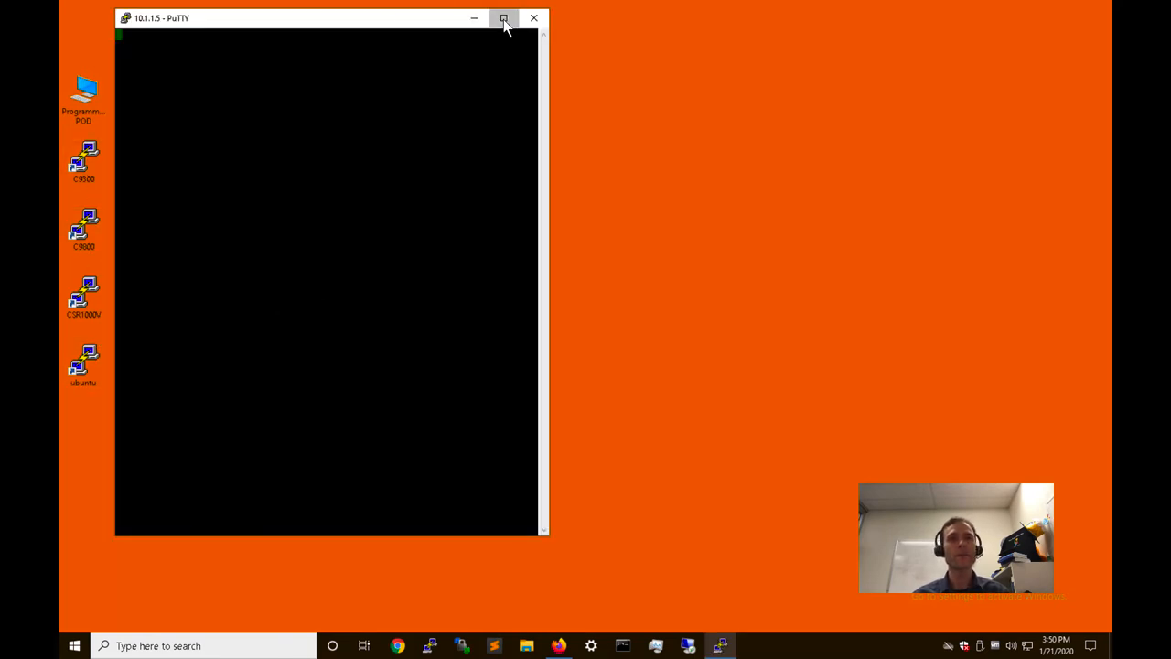
left_click(504, 18)
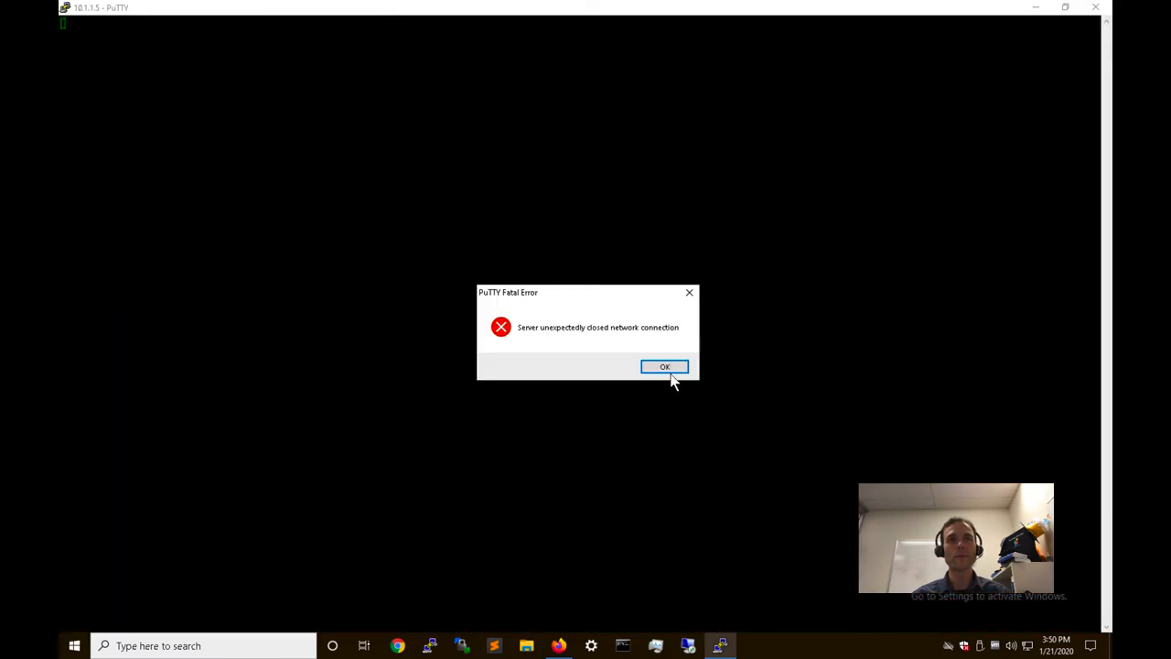
left_click(664, 366)
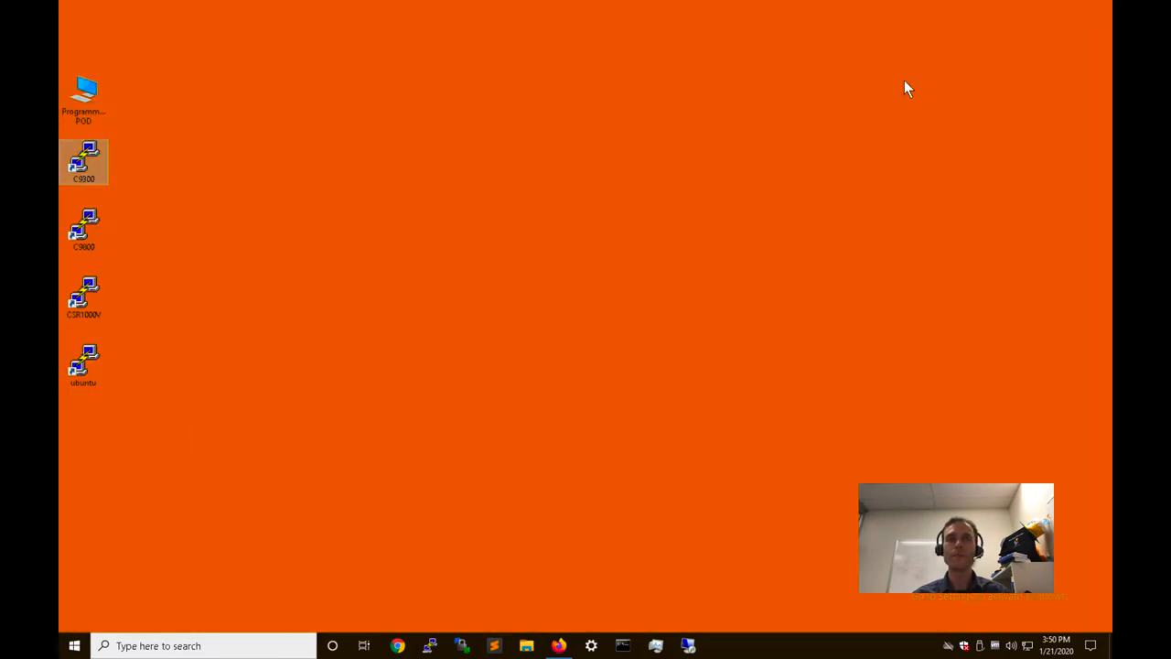
- From the ubuntu automation server session, telnet to 10.1.1.5 and log in as admin
double_click(83, 160)
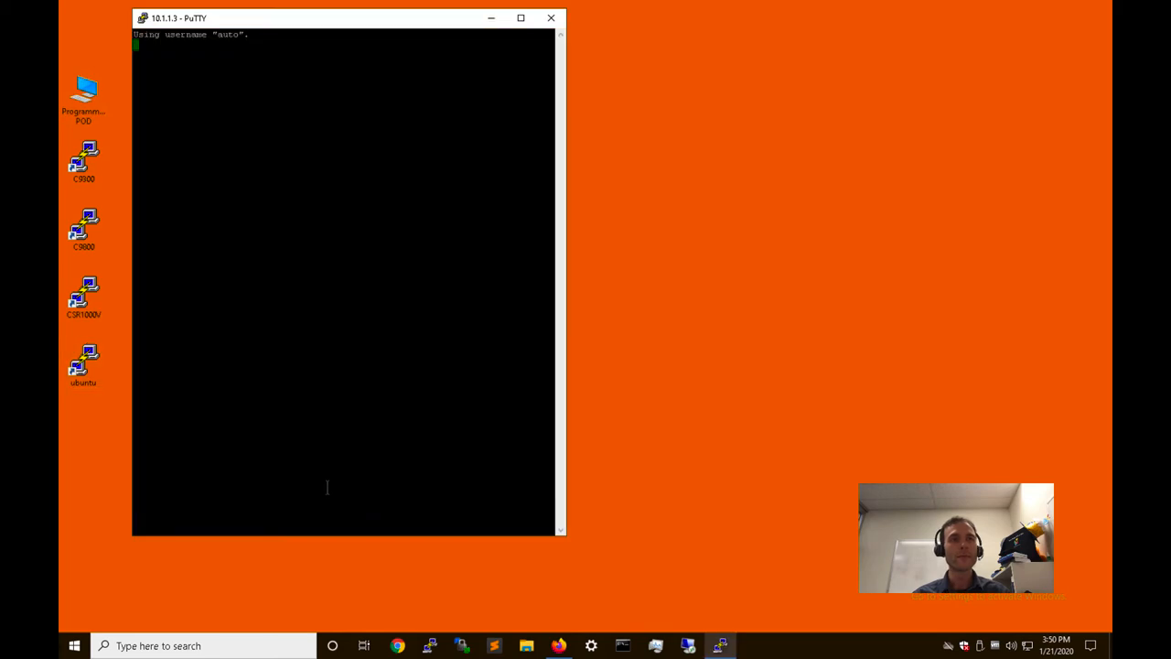
type("telnet 10.1.1.5")
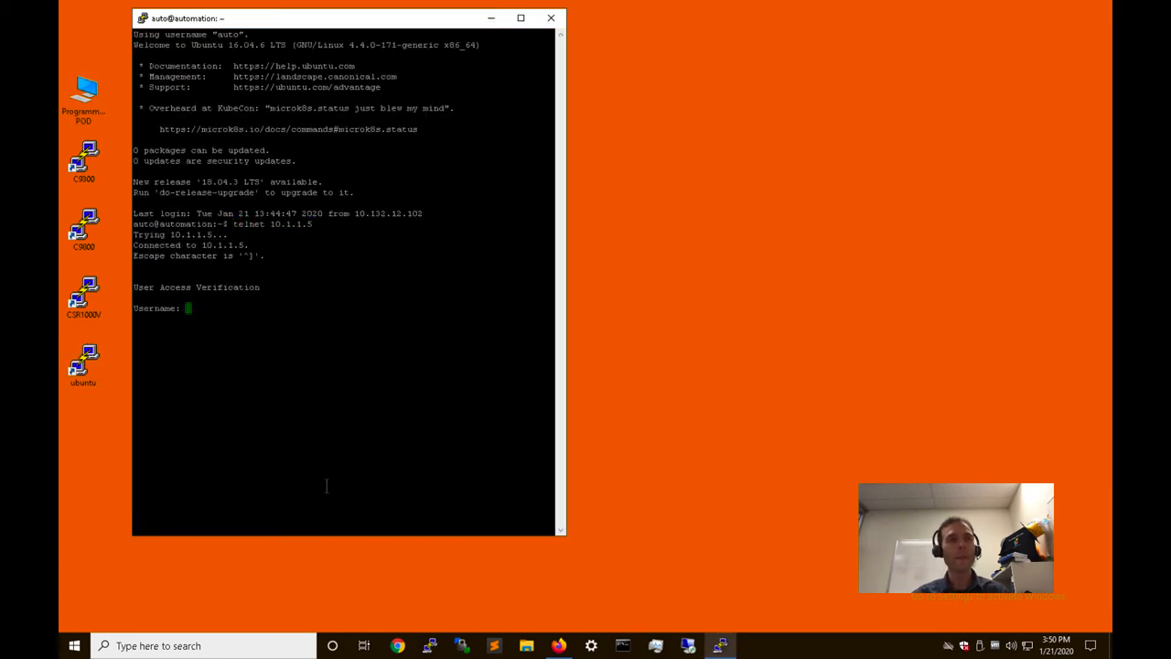
type("admin")
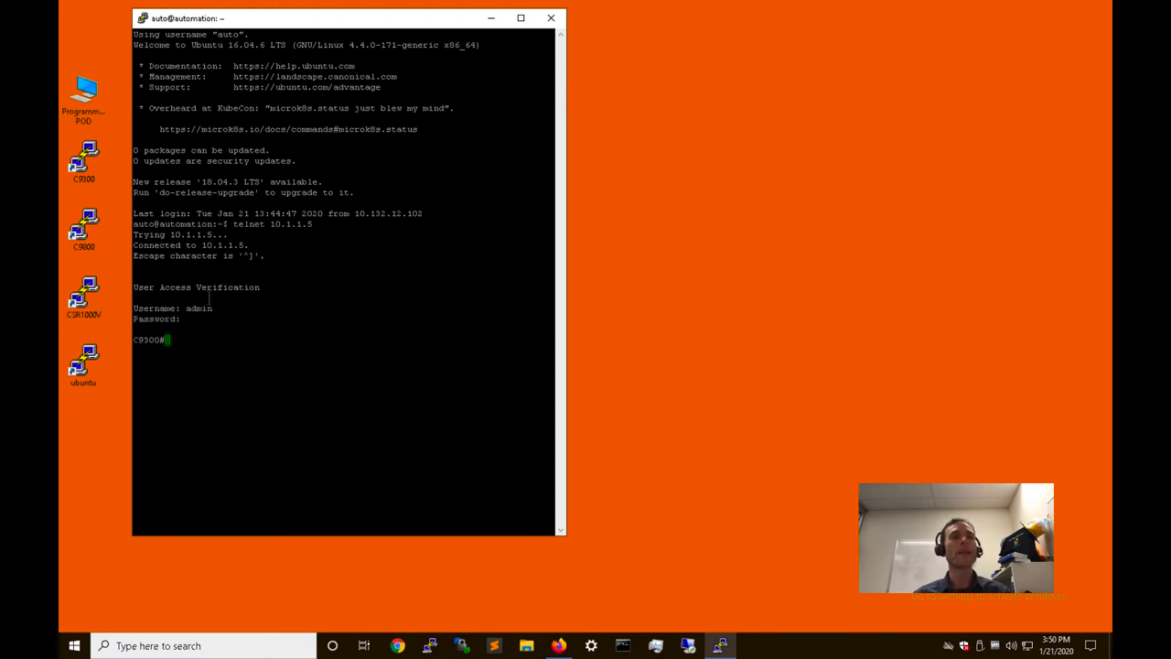
mouse_move(309, 30)
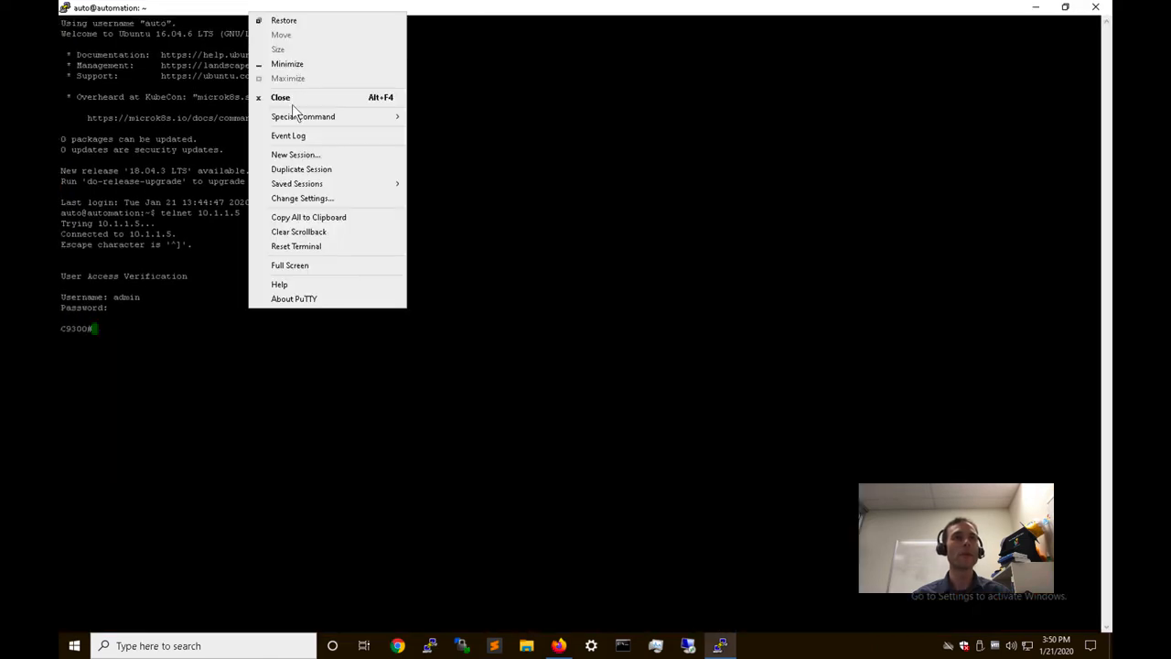
- Enlarge the PuTTY terminal font to 14 point in the session appearance settings
left_click(302, 197)
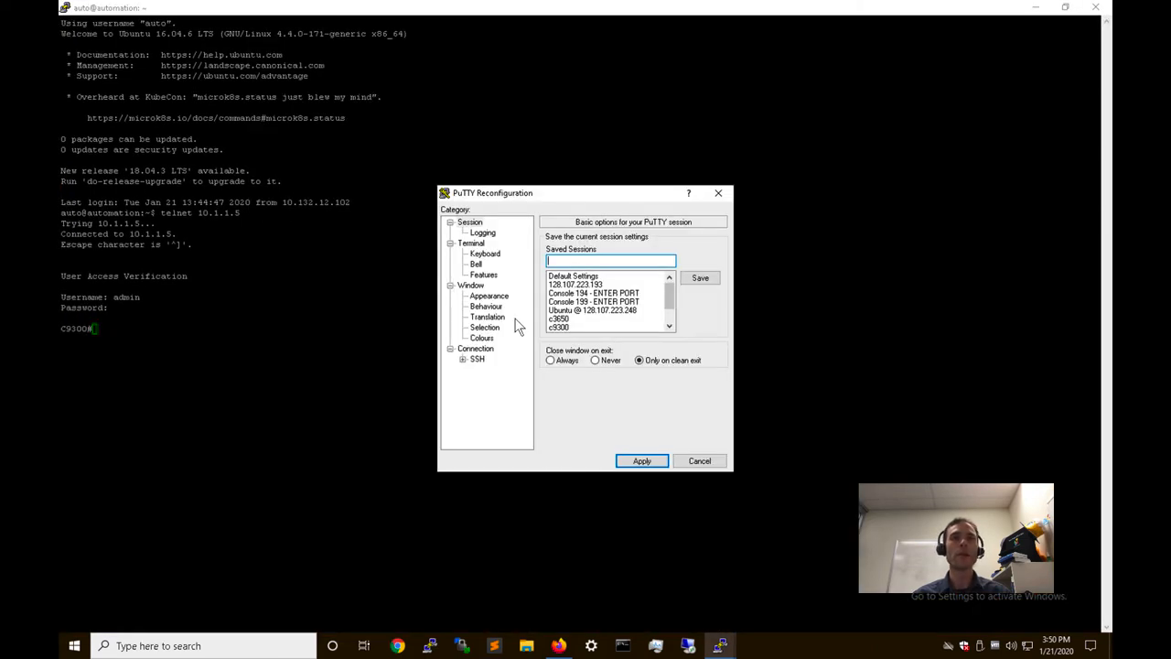
left_click(488, 296)
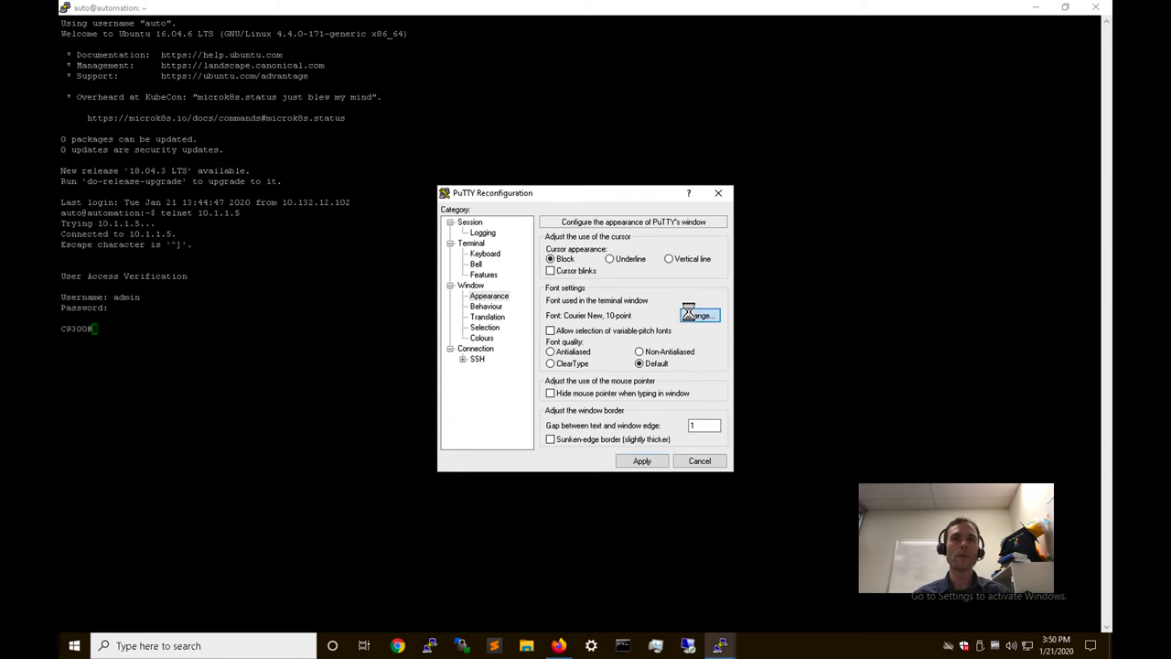
left_click(699, 314)
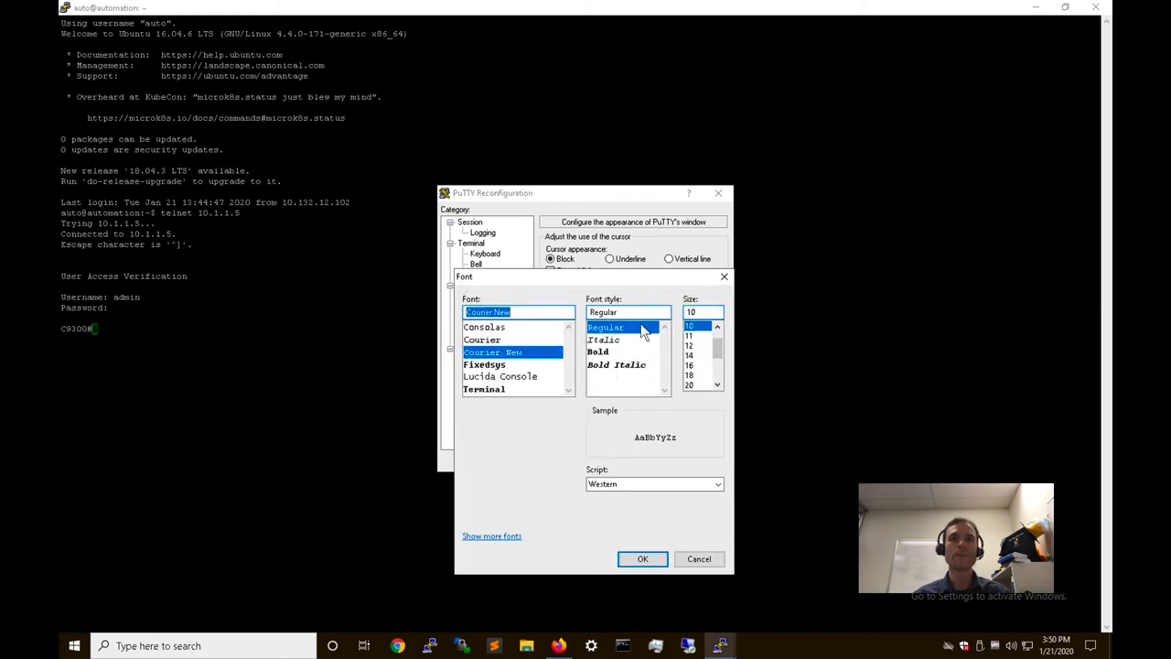
left_click(689, 355)
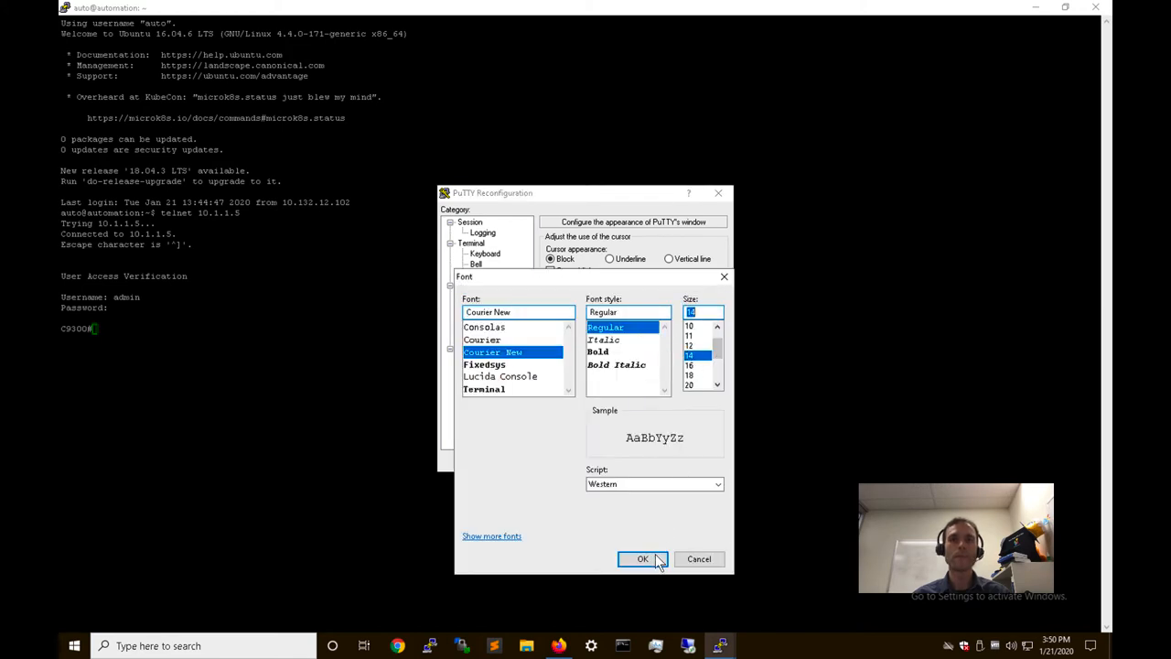
left_click(642, 559)
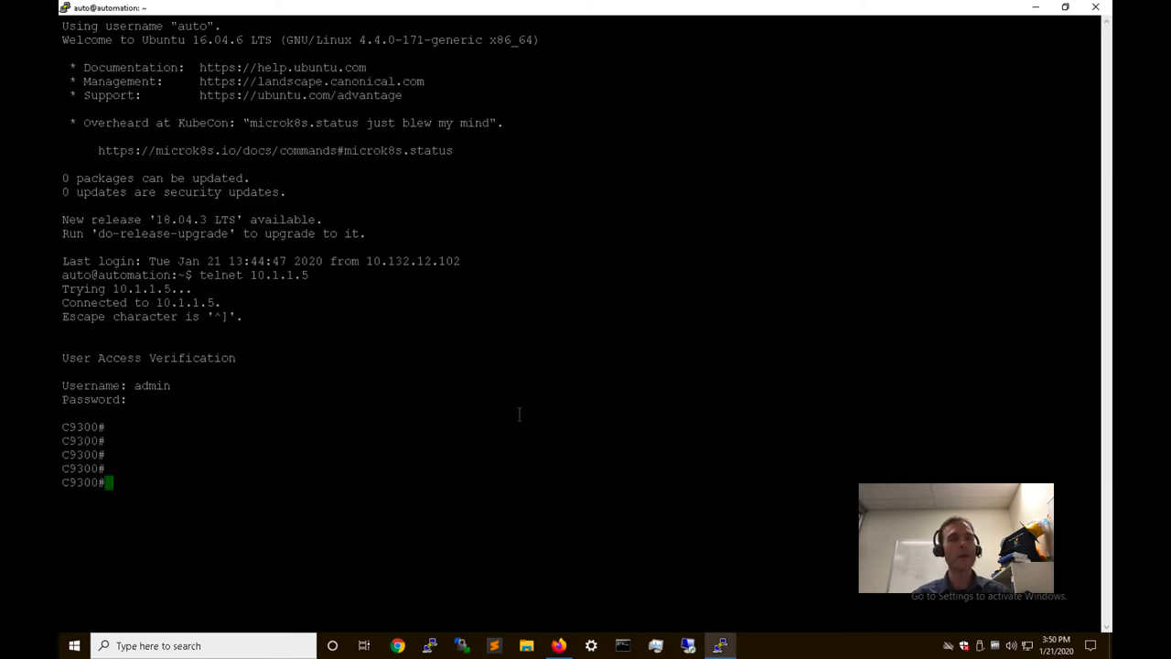
- Run show inventory to list the C9300-24P switch, power supply and USB flash
type("show iv")
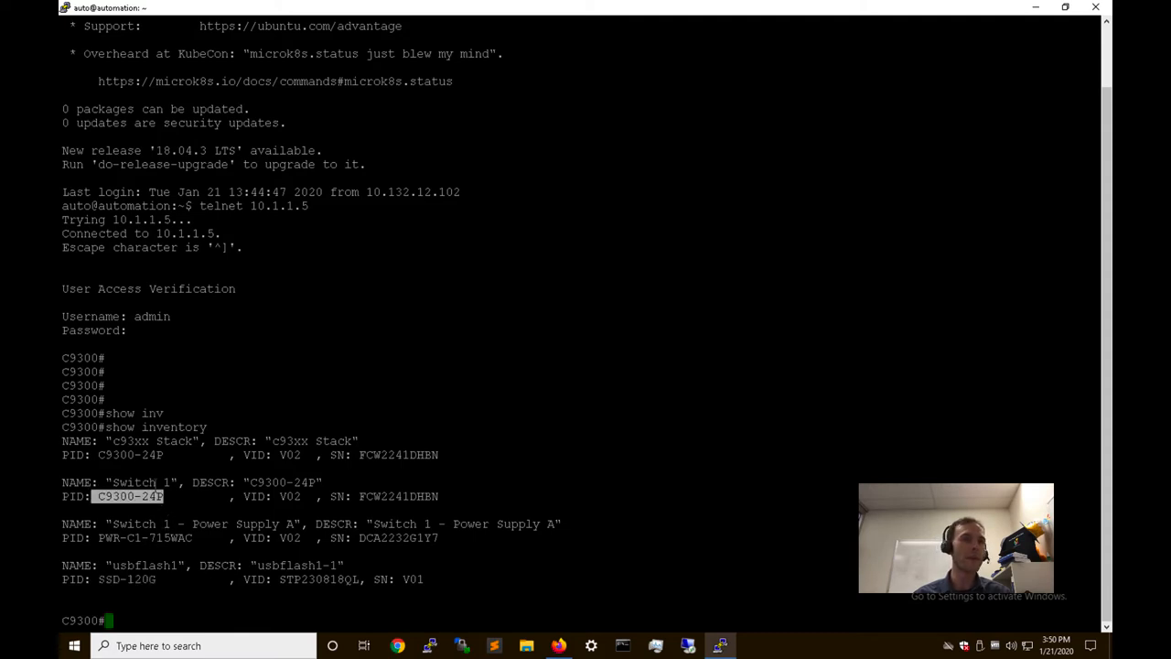
- Run show version | i 17 to confirm IOS XE 17.01.01 in install mode
type("show version  | i 17")
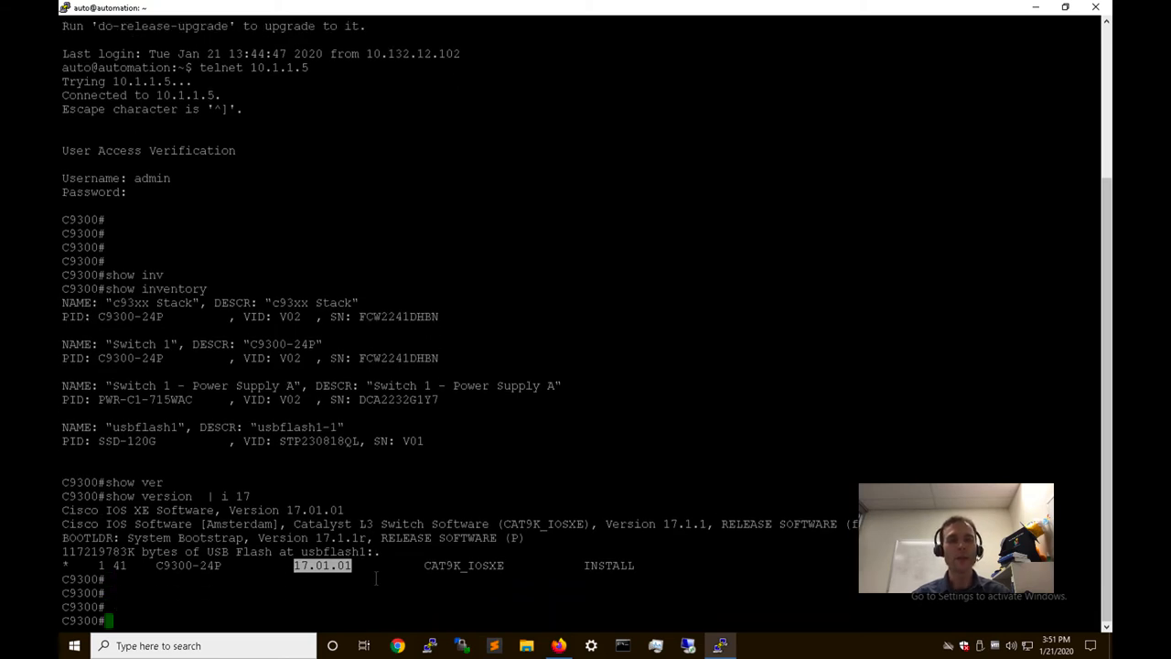
scroll("down", 3)
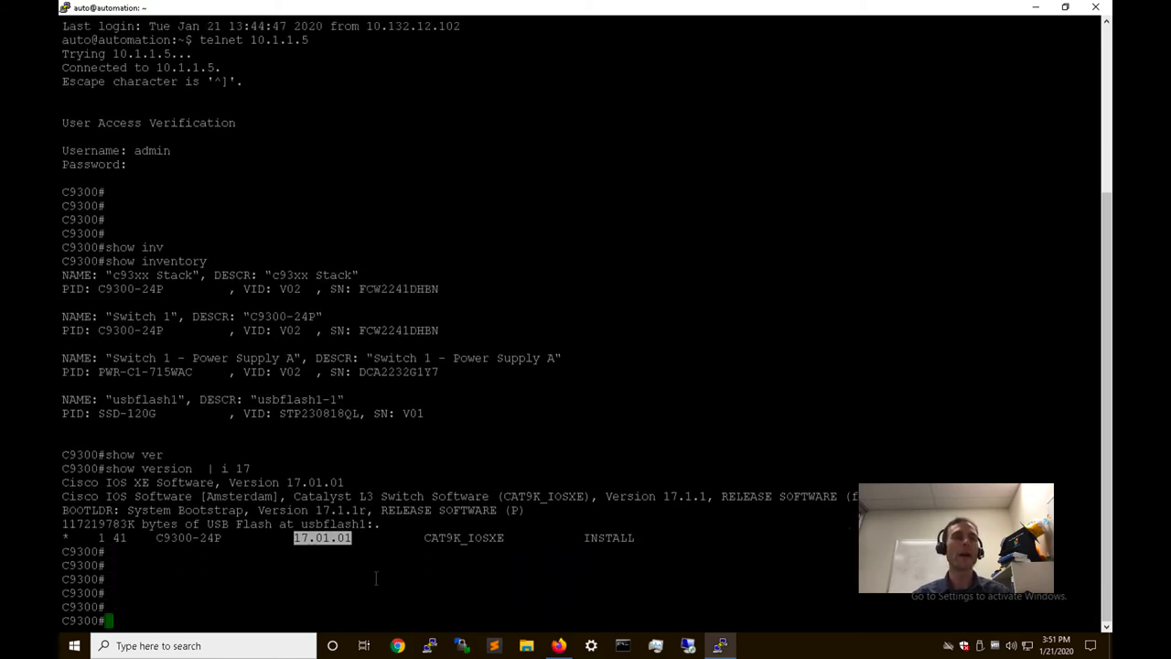
- Run show run | sec app-h to display the c9kwireshark app-hosting configuration and interfaces
type("show run | sec app-h")
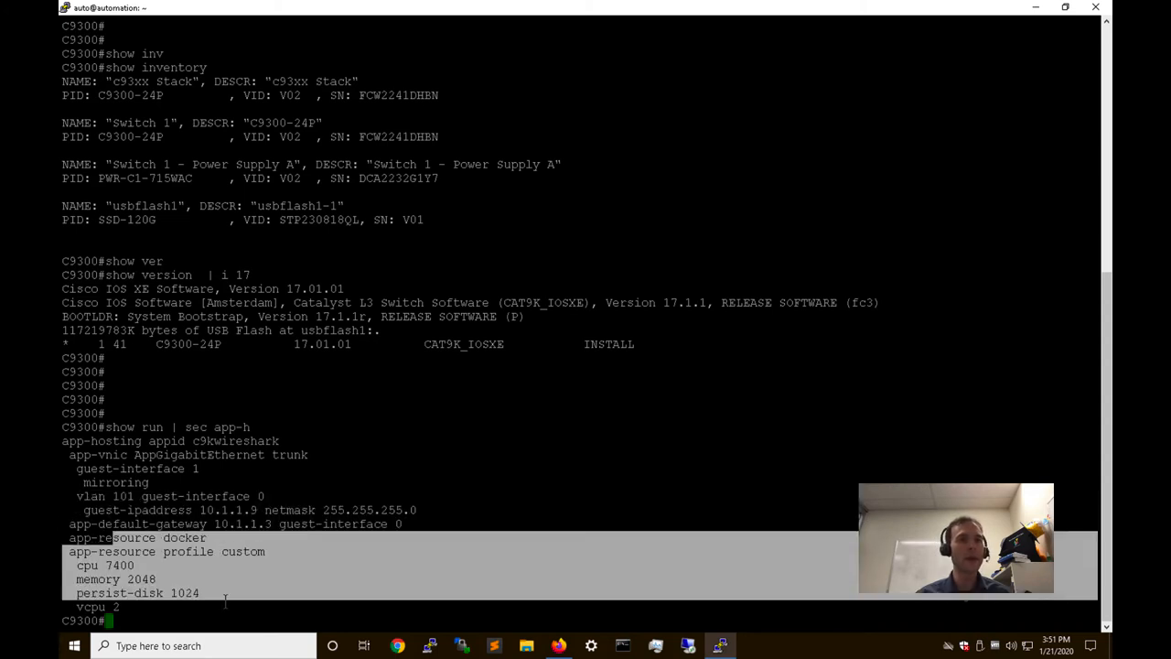
type("show int status | e notc")
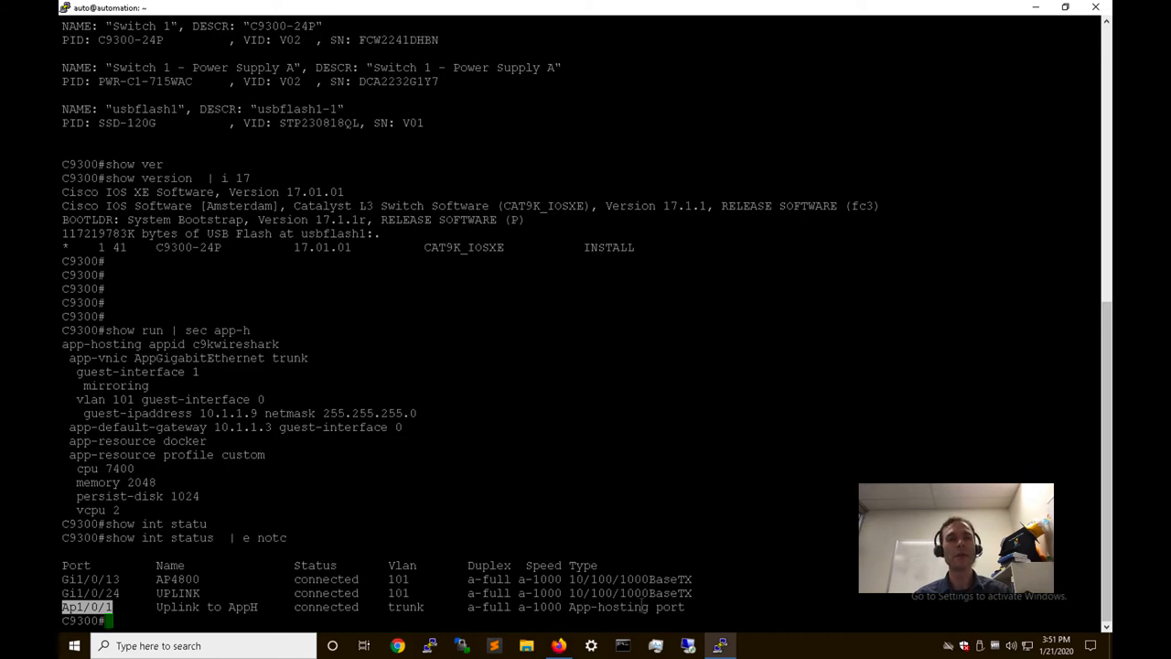
- Run show run int Ap1/0/1 to show the AppH uplink trunk configuration
type("show run")
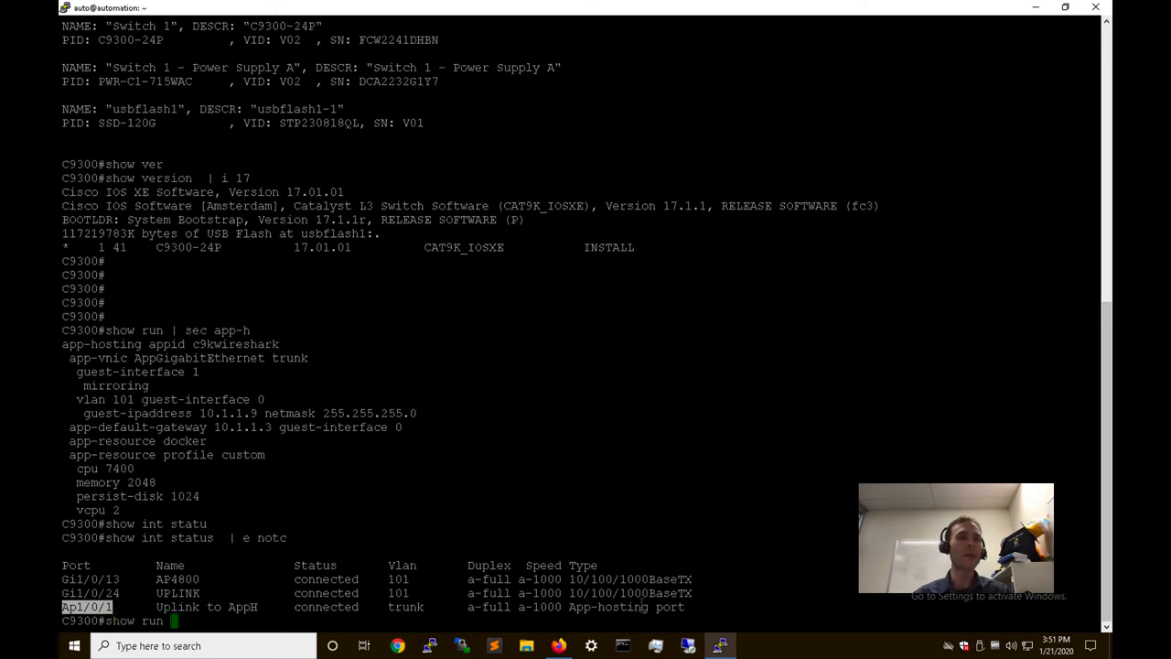
type("int Ap1/0/1")
type("show app-hosting")
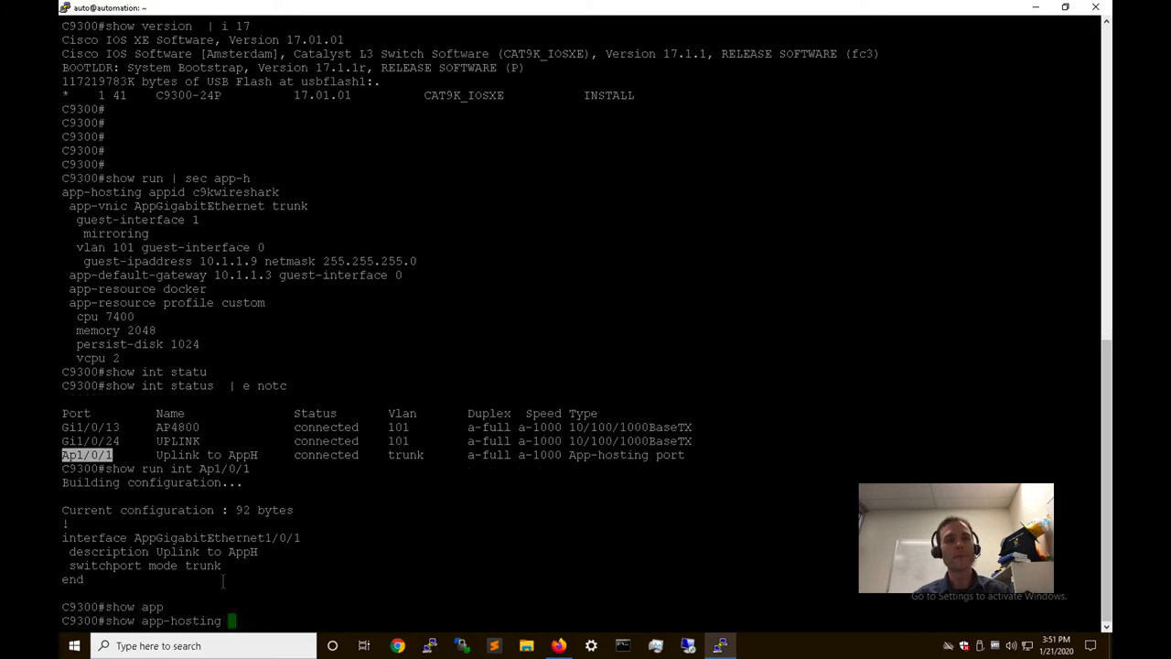
- Run show app-hosting list and show iox to confirm c9kwireshark RUNNING and IOx services up
type("li")
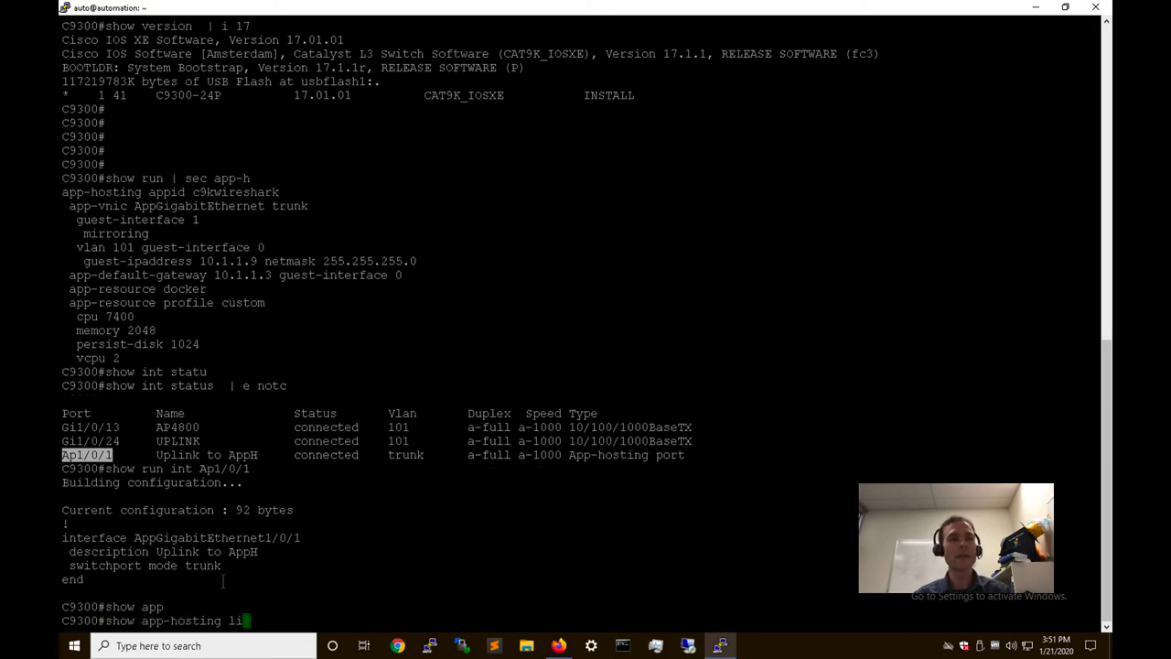
key("Return")
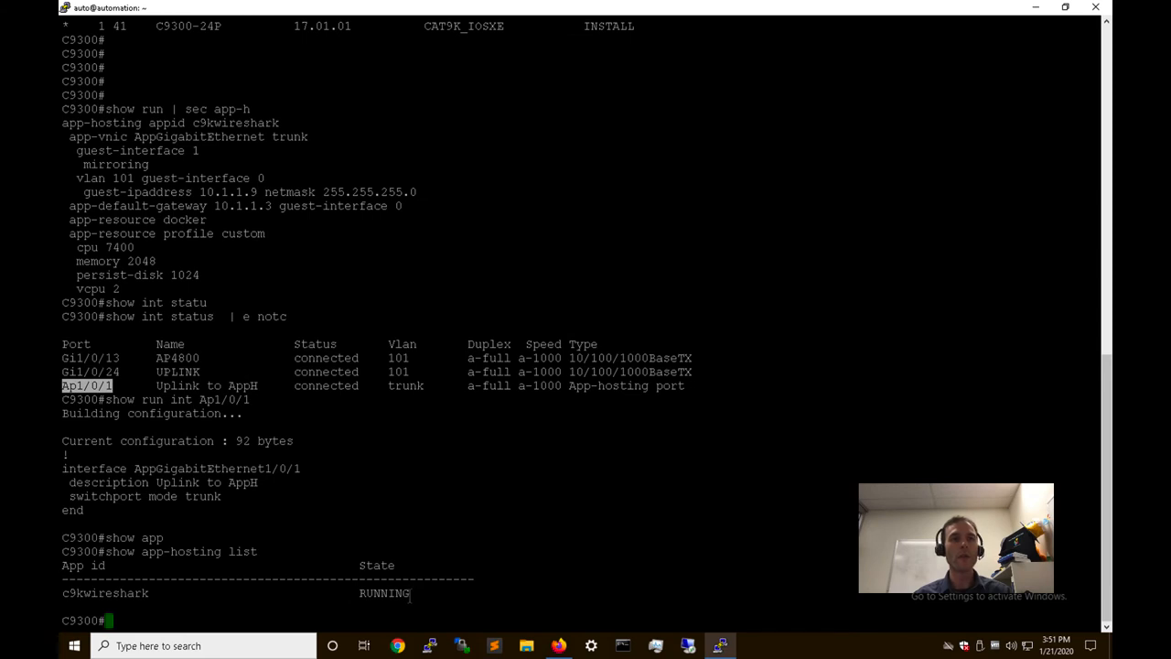
type("show iox")
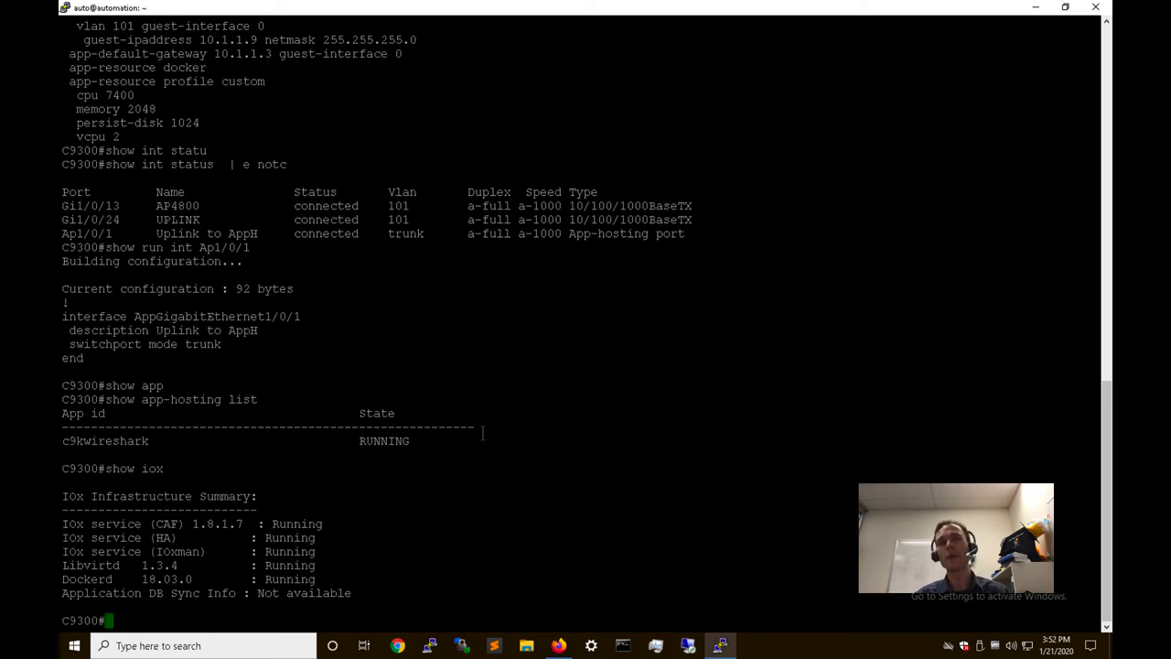
mouse_move(603, 447)
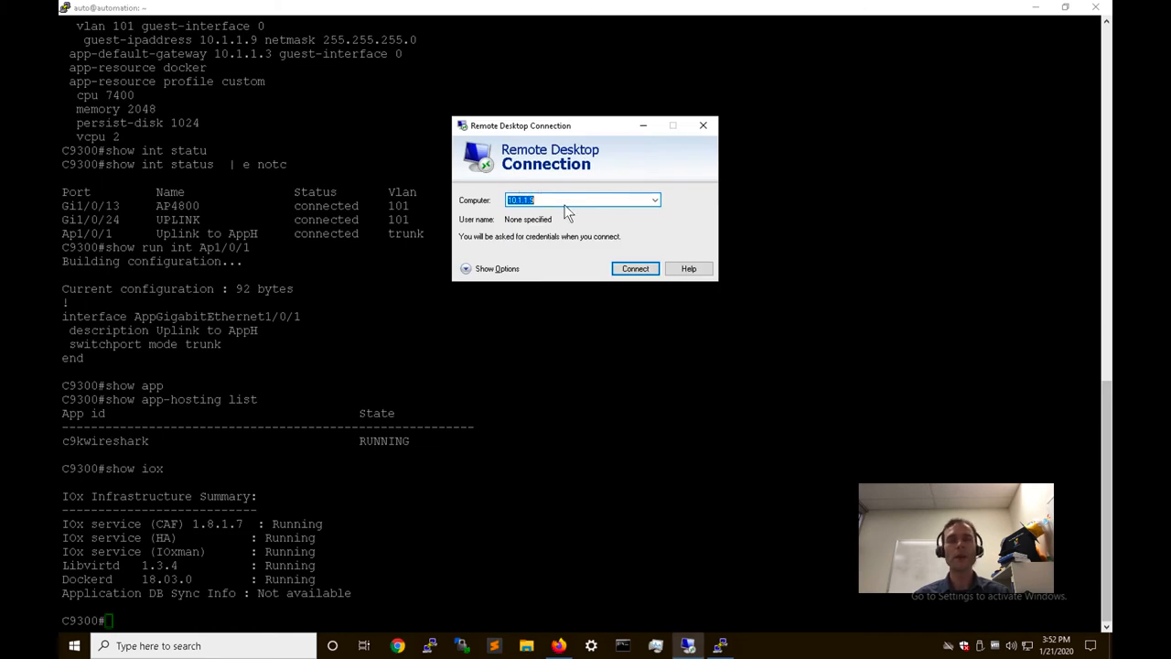
- Connect to 10.1.1.9 and accept the xrdp login to reach the container desktop
left_click(634, 268)
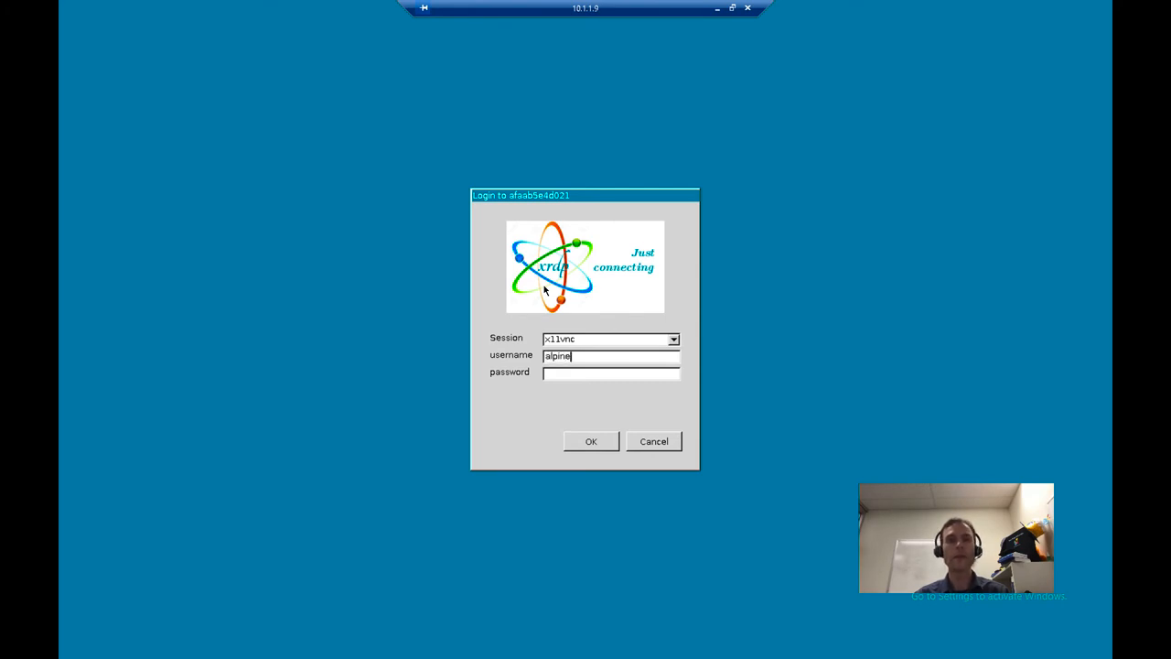
left_click(590, 441)
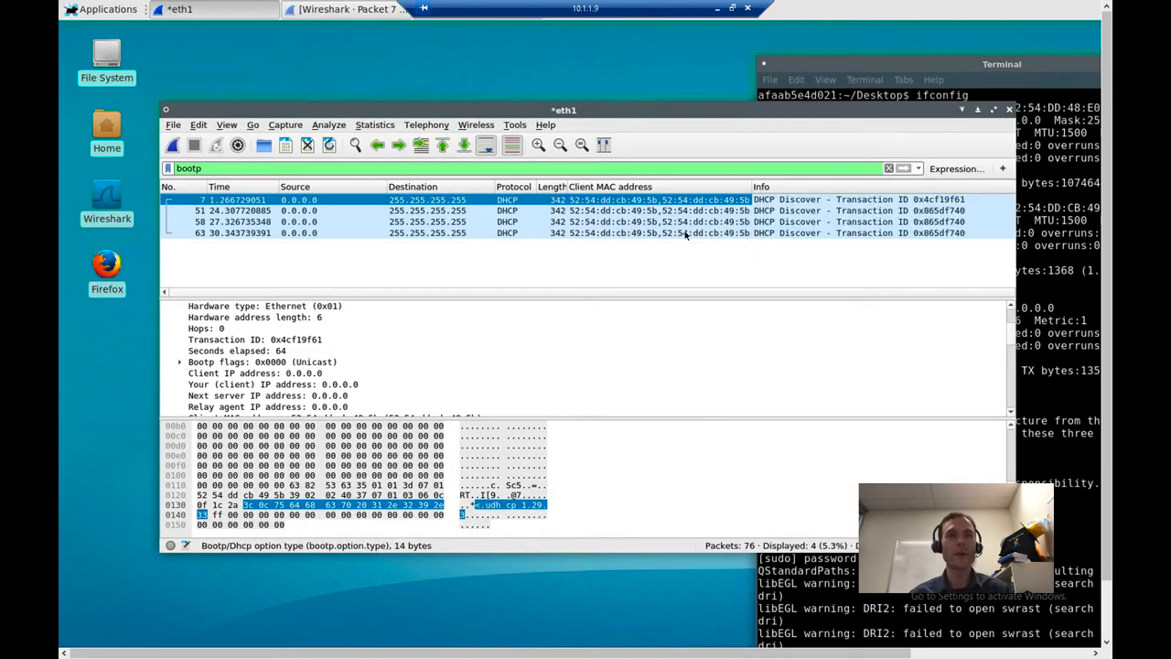
mouse_move(251, 44)
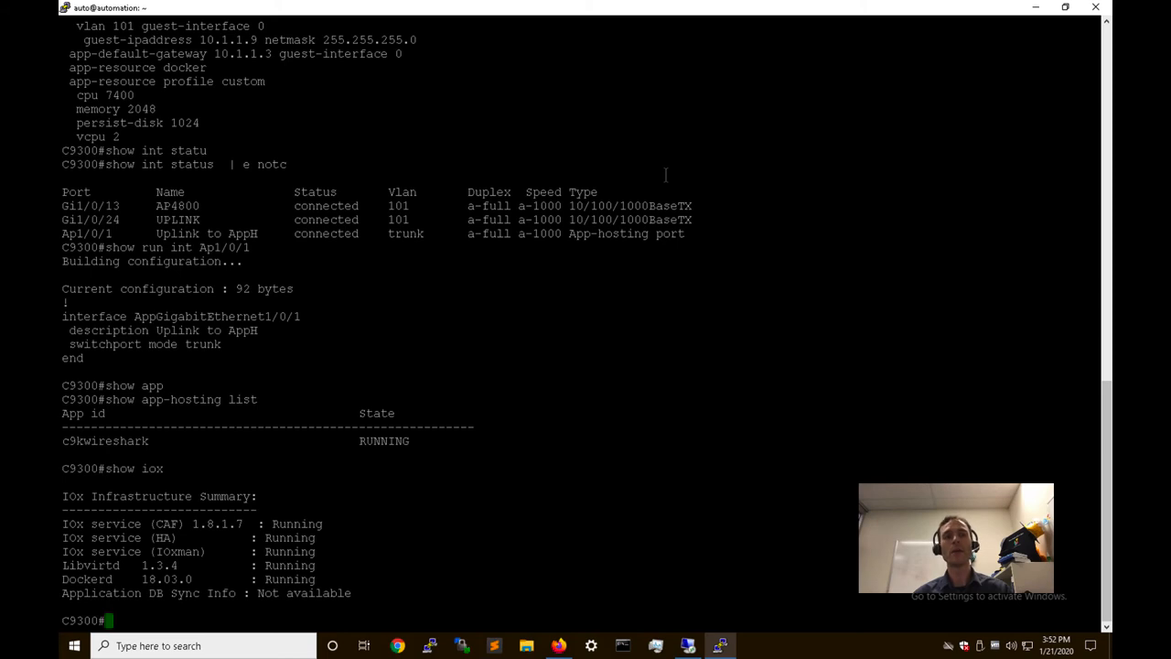
- Connect to the c9kwireshark session and run id, ps xa, ip a and ifconfig as root
type("app-hosting")
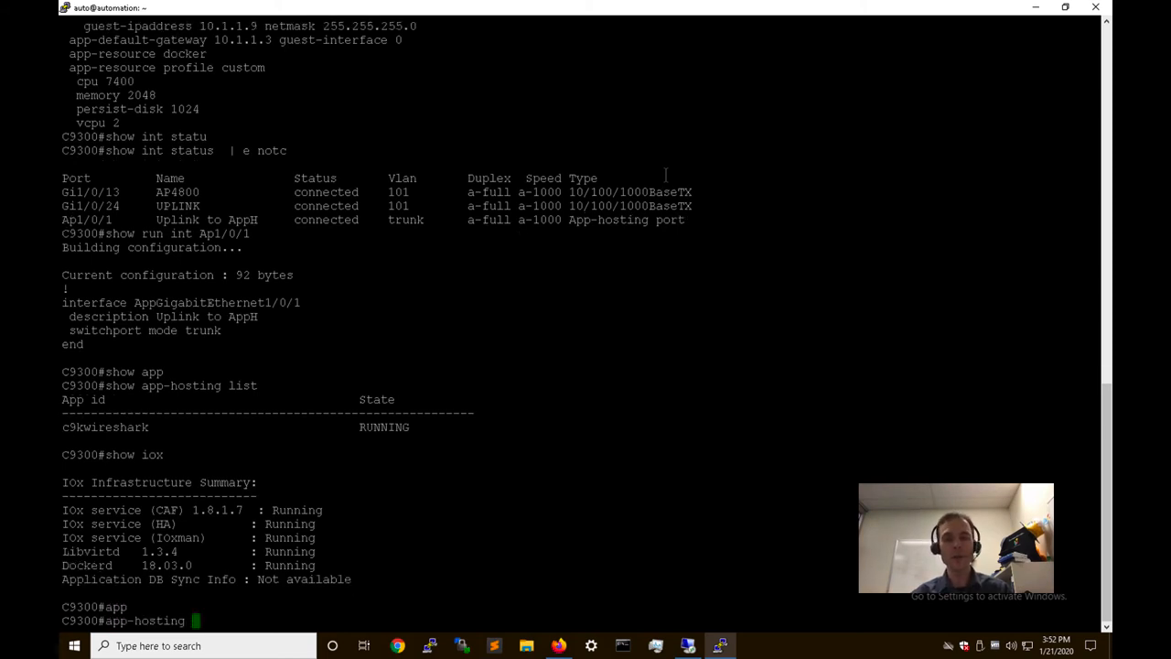
type("ap")
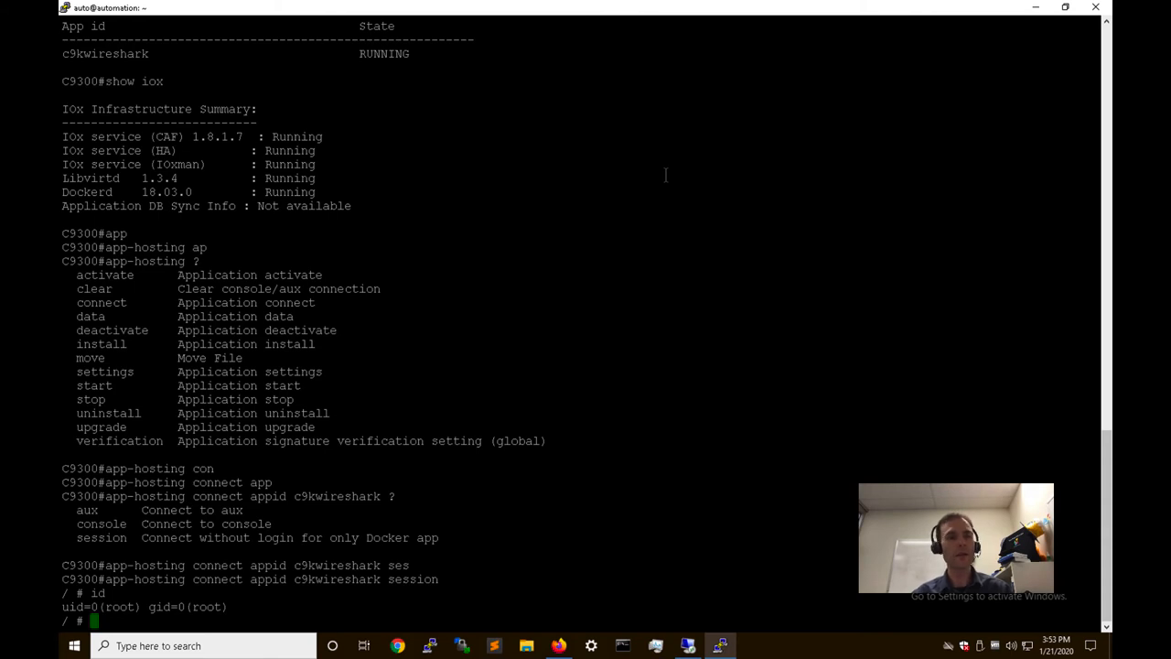
type("ps xa")
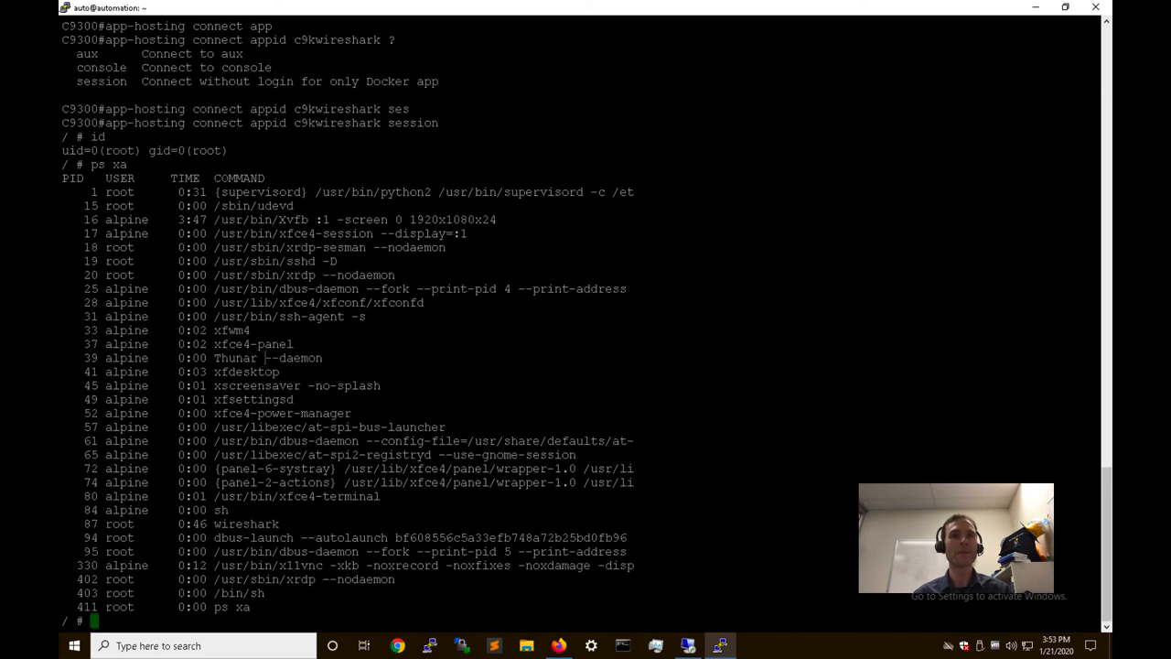
type("ip")
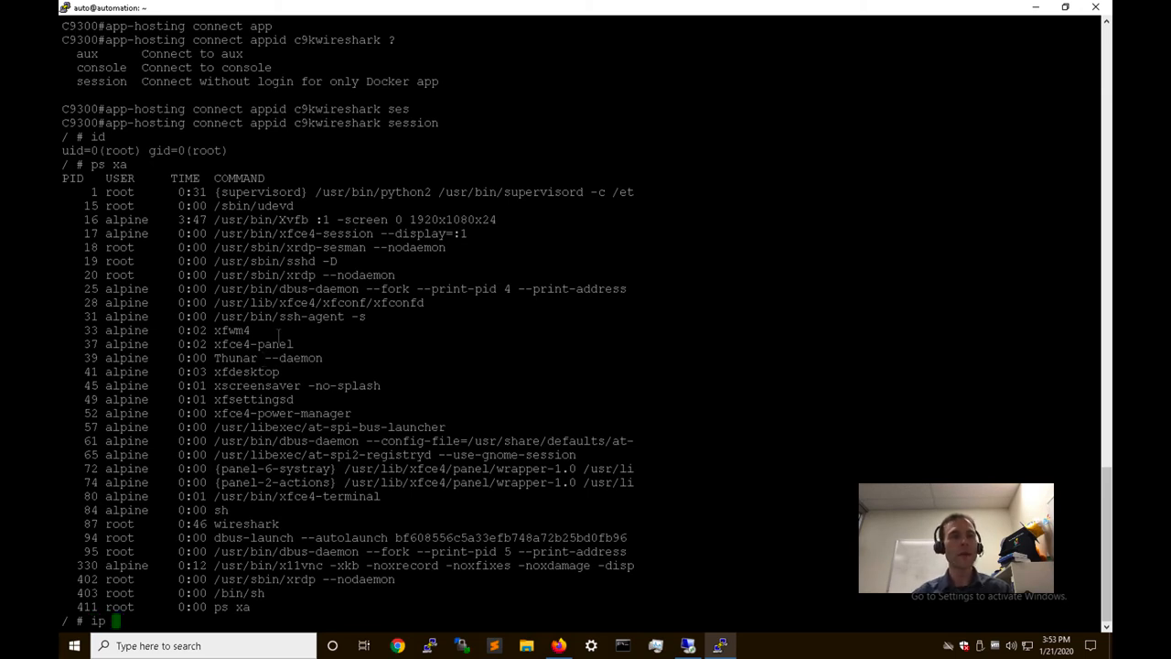
key("Return")
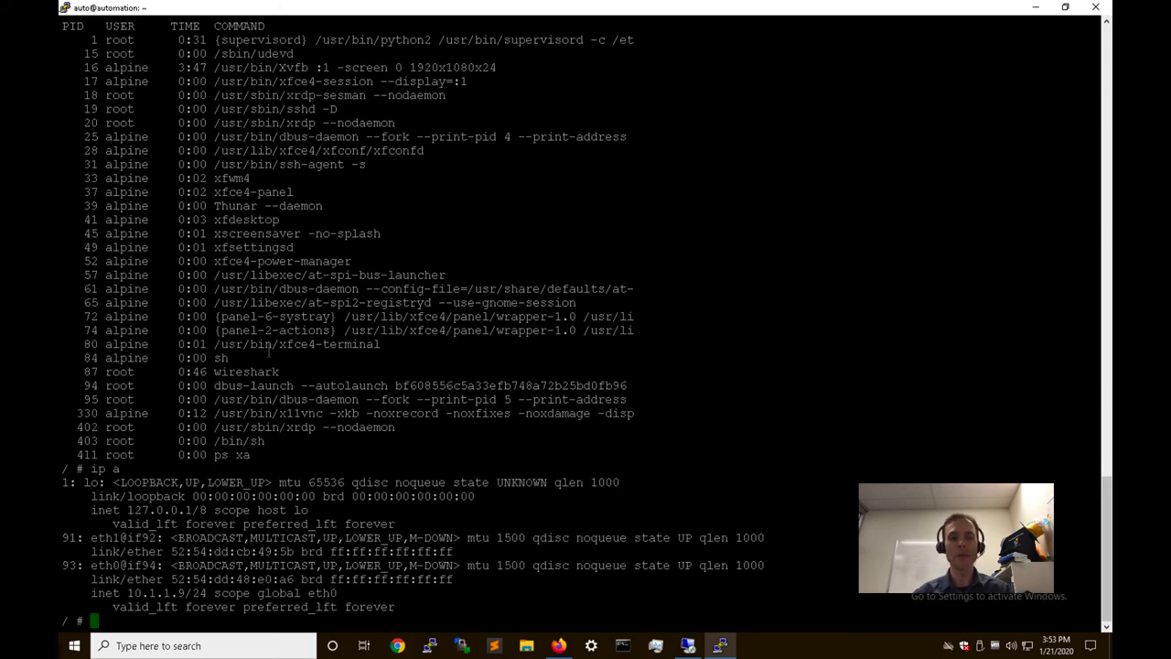
type("ifconfig")
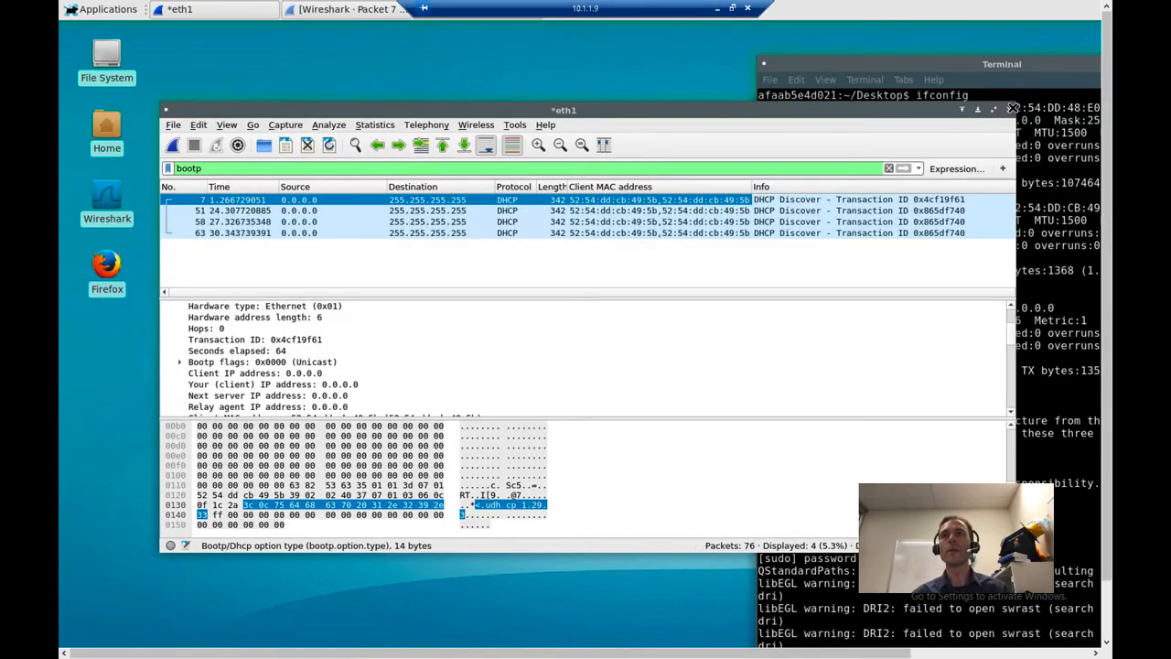
- Quit Wireshark without saving the capture and relaunch it from the desktop icon
left_click(1010, 108)
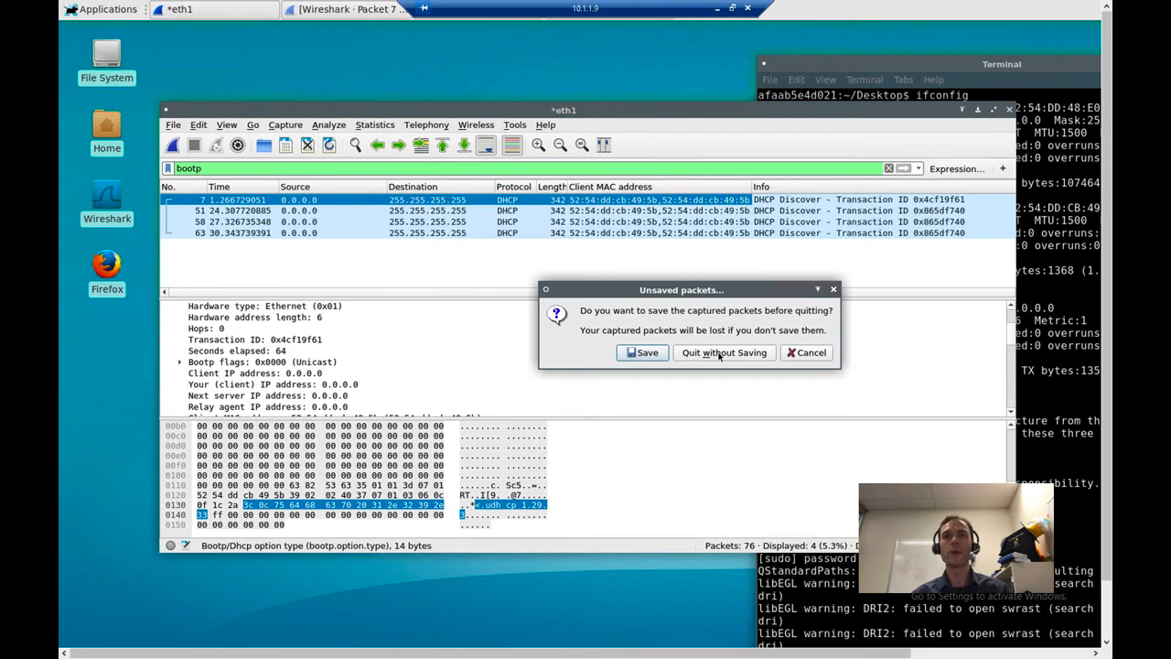
left_click(723, 352)
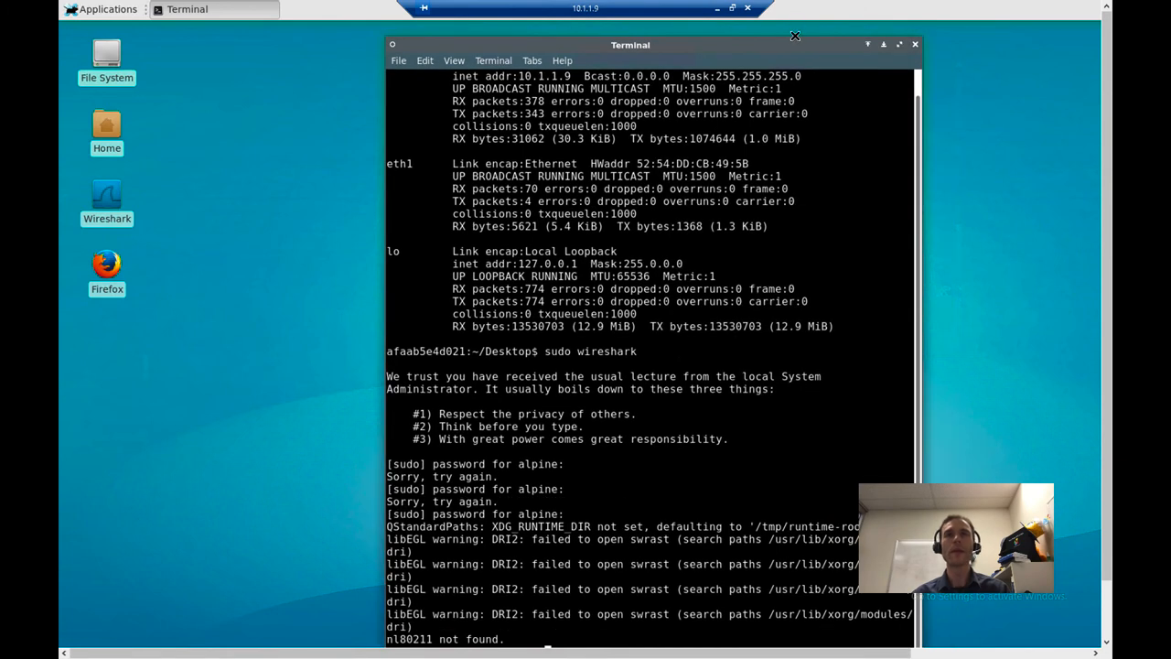
mouse_move(683, 343)
type("ifconfig")
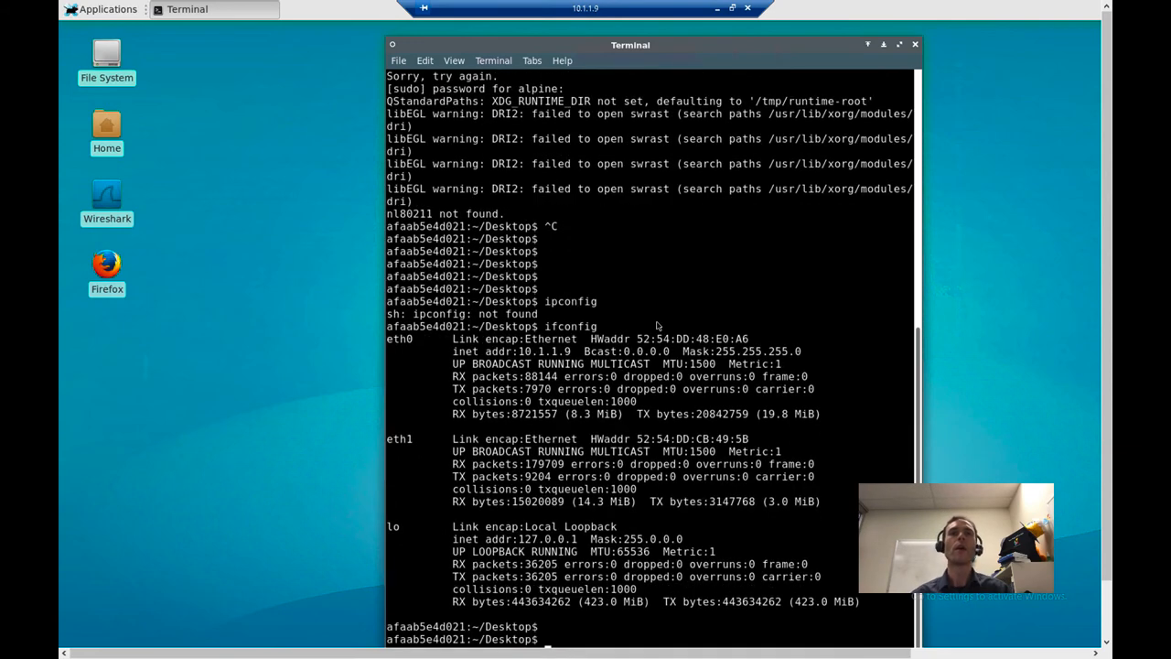
mouse_move(556, 358)
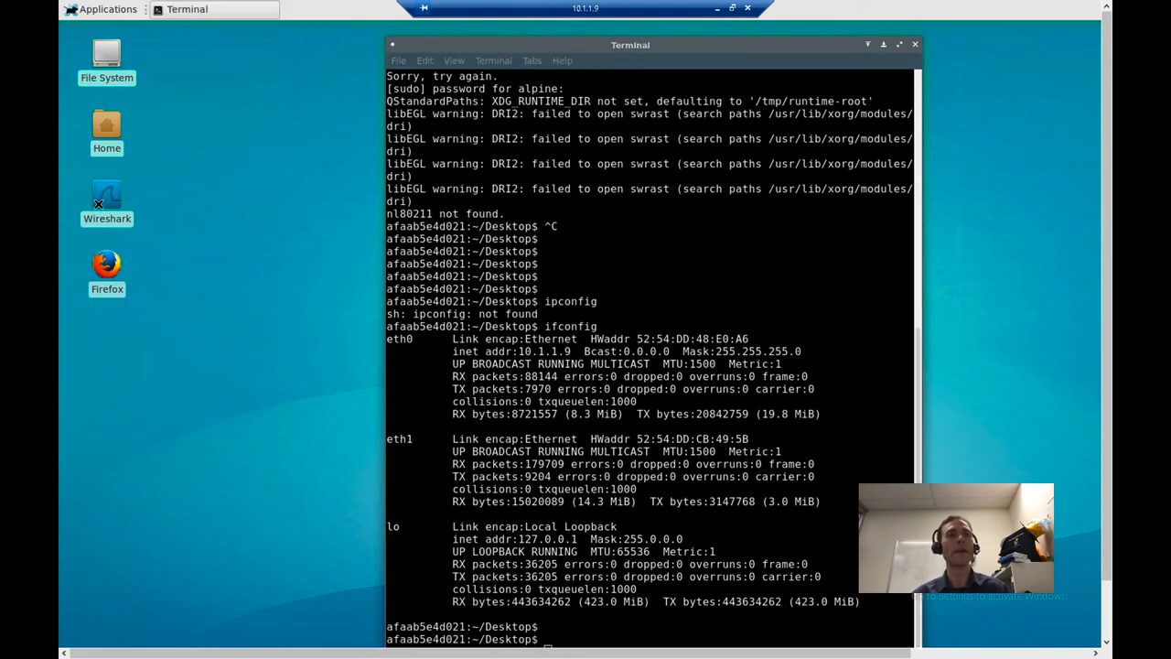
double_click(107, 194)
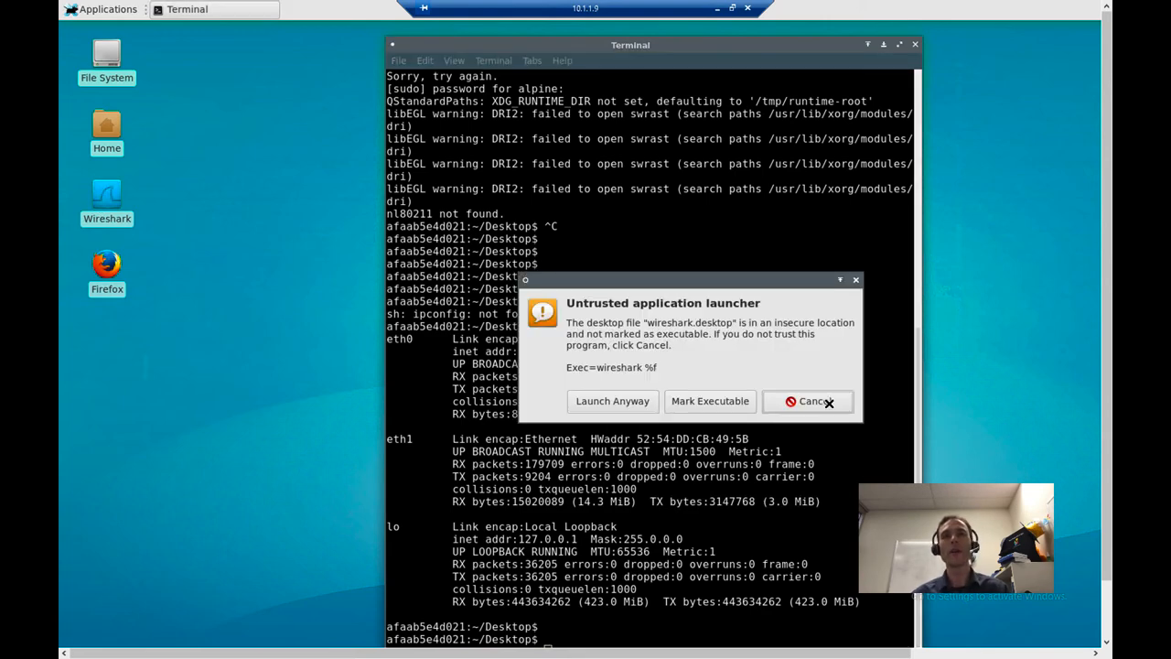
- Cancel the untrusted launcher warning and review the shell history in the terminal
left_click(807, 400)
type("ipconfig")
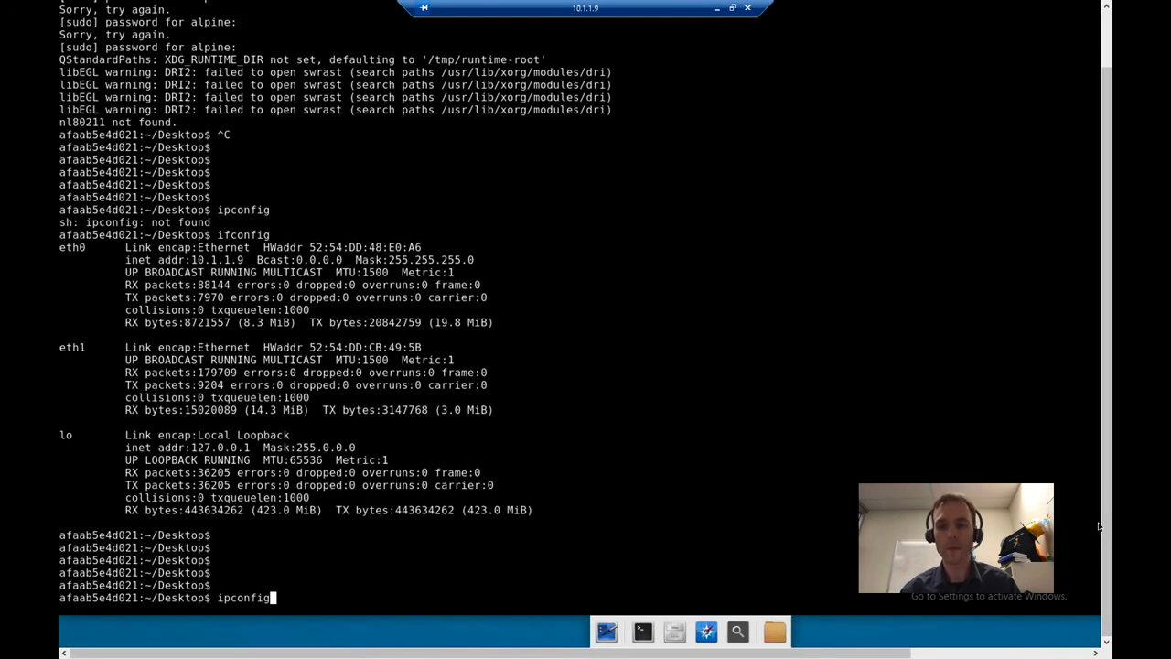
type("hist")
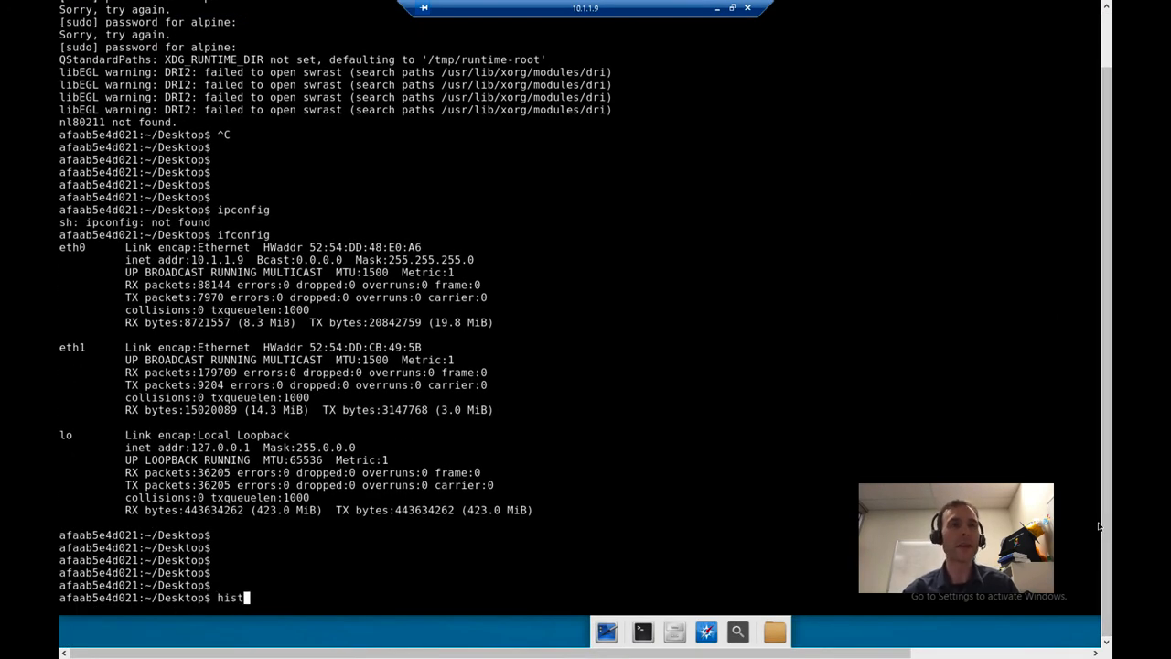
key("Return")
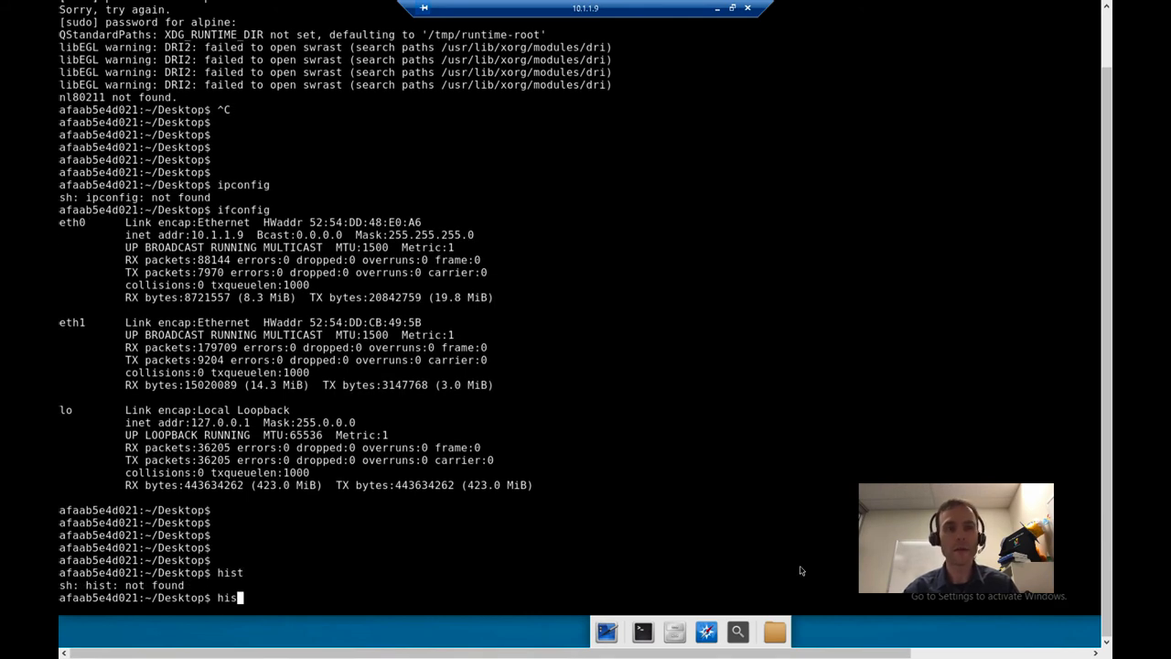
key("Return")
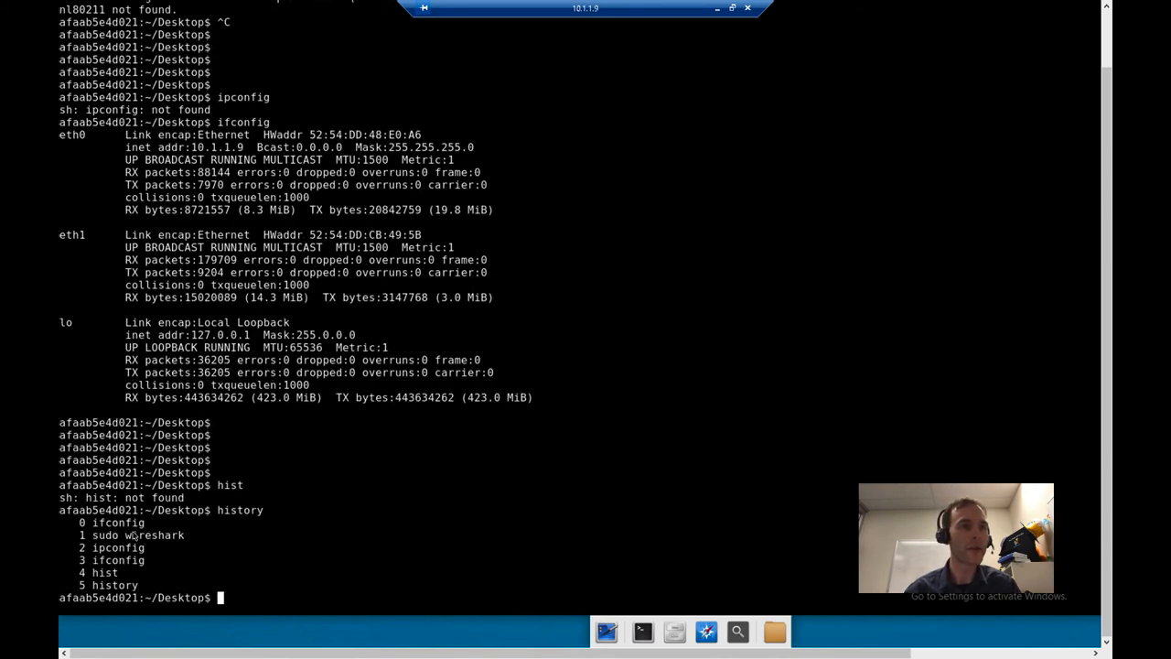
type("!1")
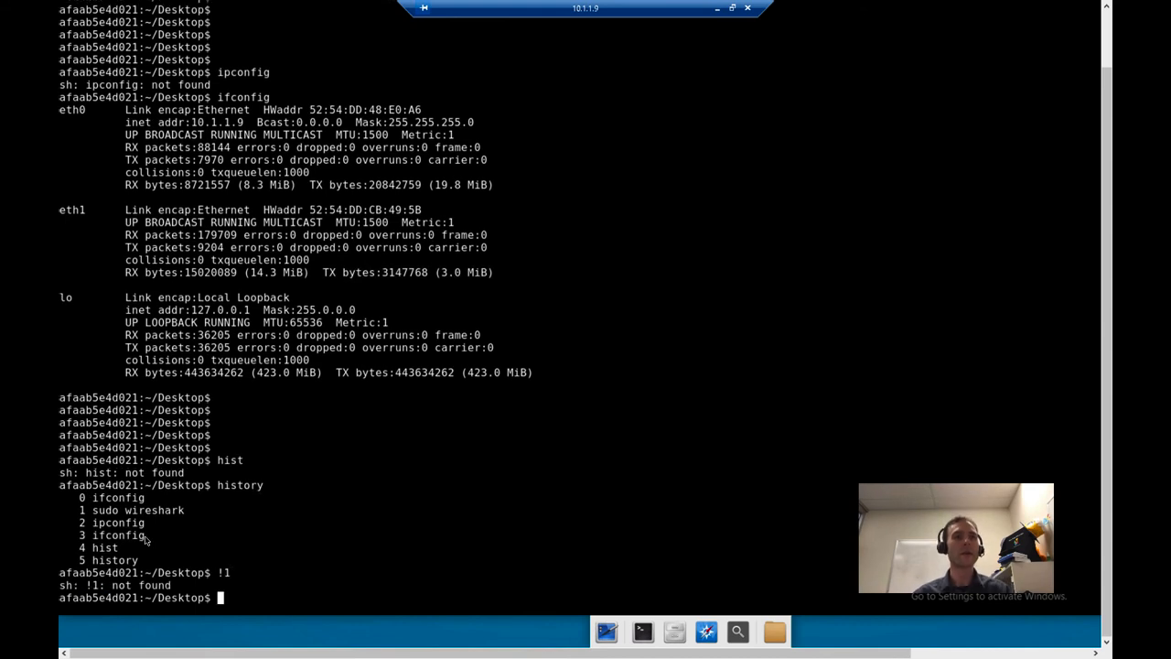
- Launch 'sudo wireshark' and submit the sudo password
type("sudo wire")
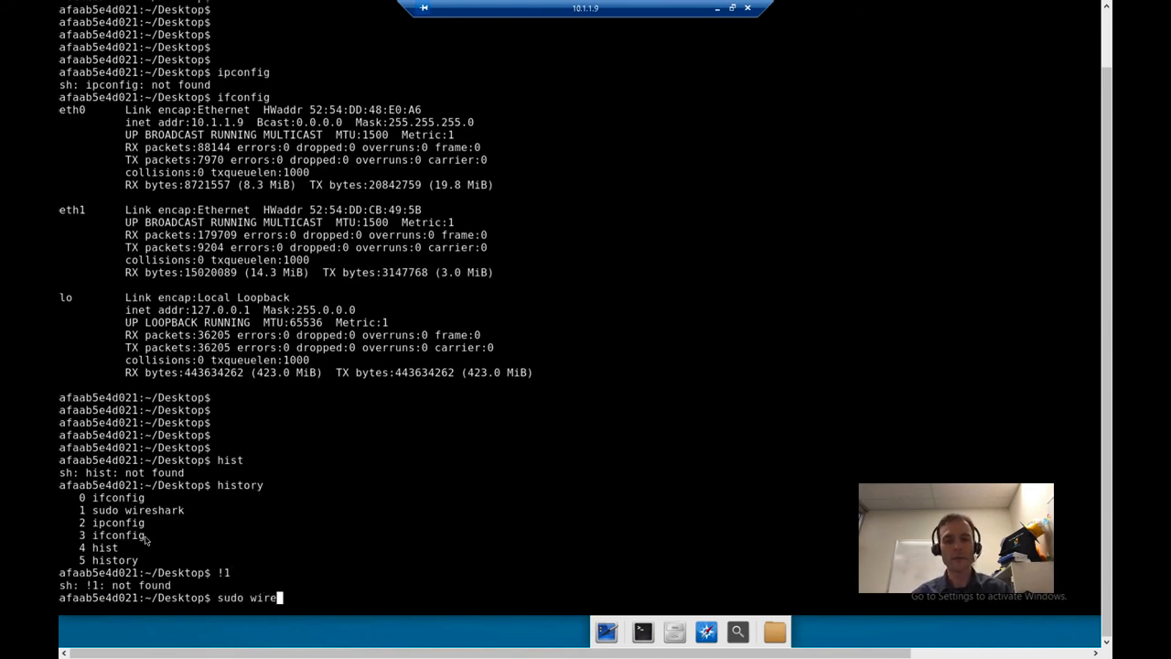
key("Return")
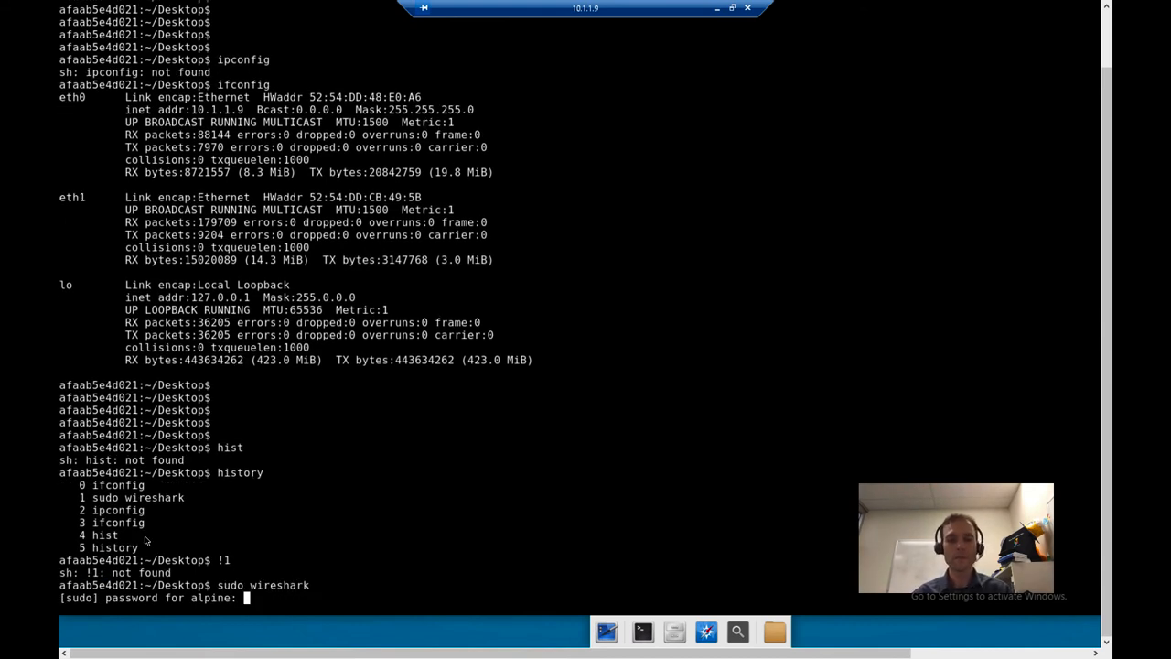
key("Return")
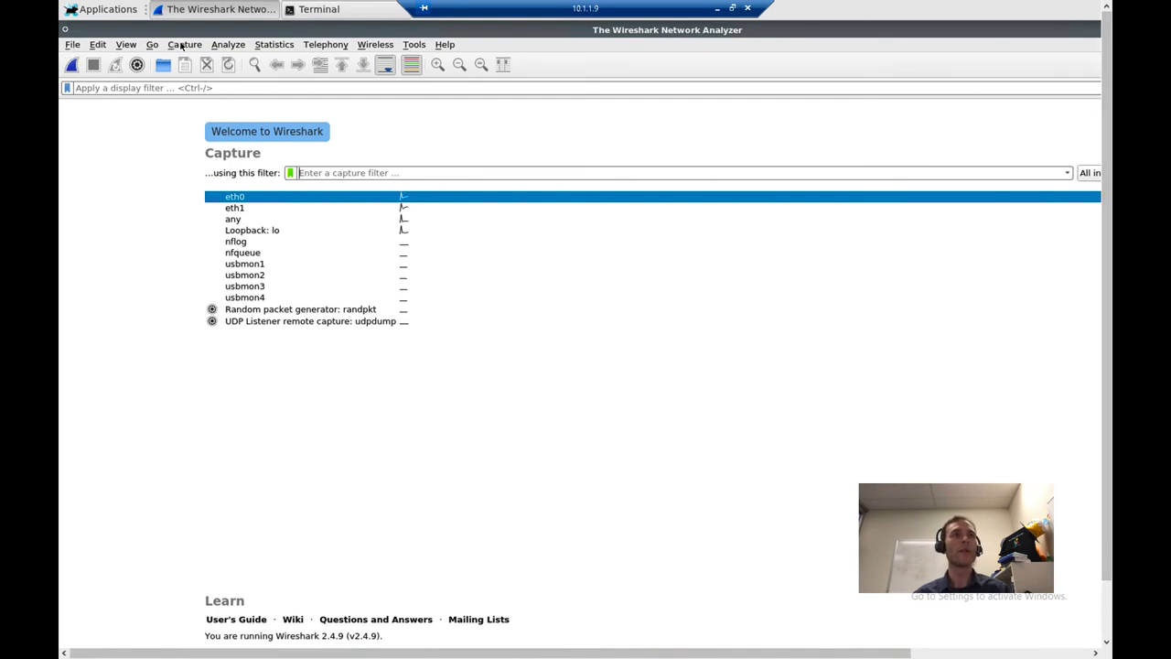
- Start a live capture on eth1 from Capture Options
left_click(185, 65)
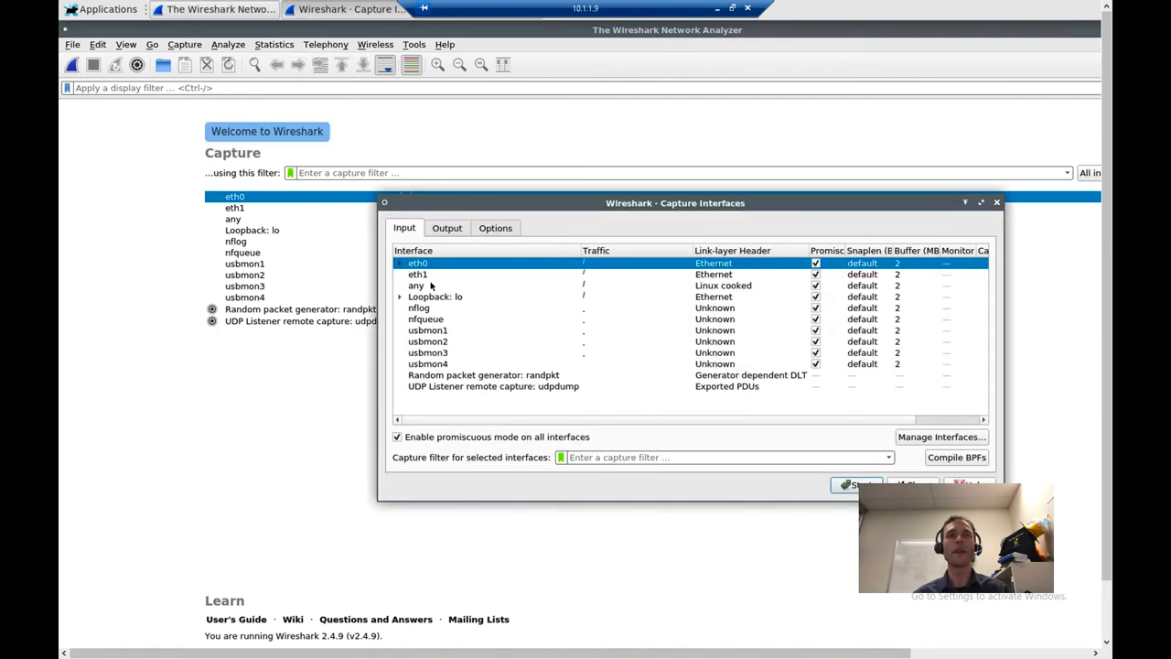
mouse_move(744, 269)
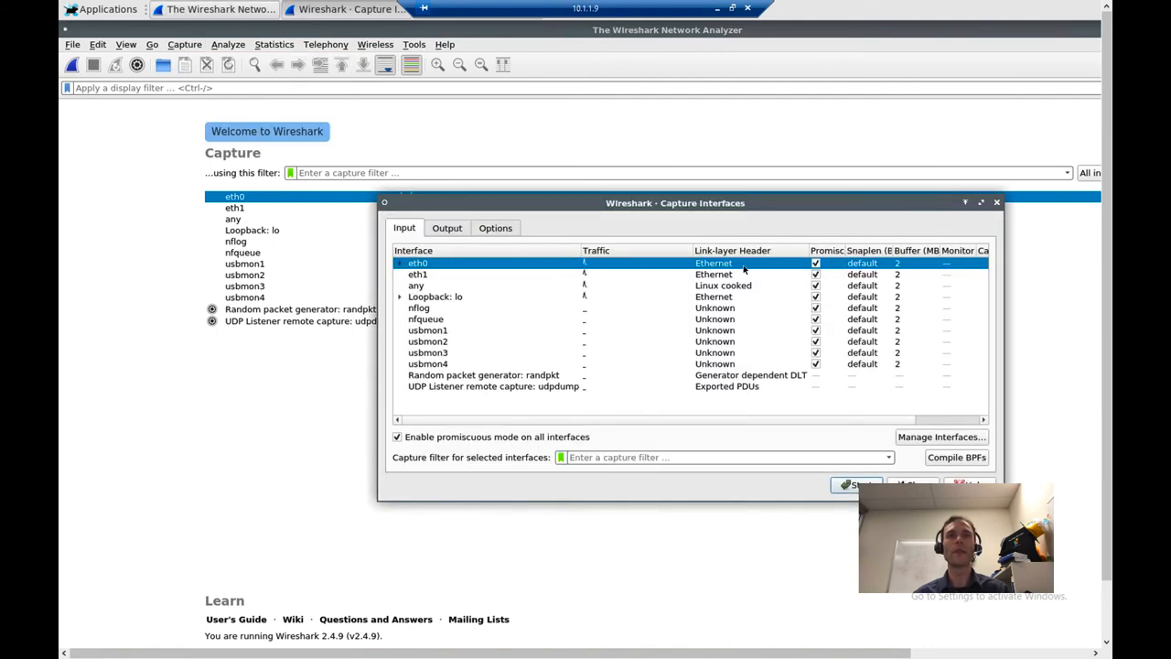
left_click(417, 274)
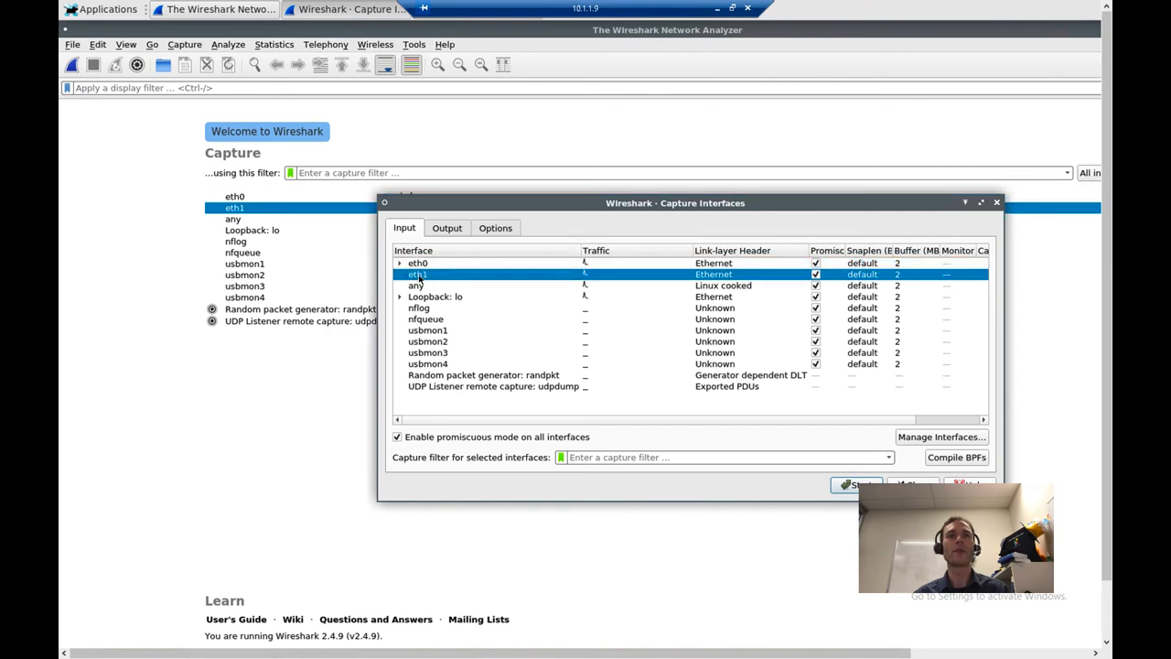
left_click(855, 483)
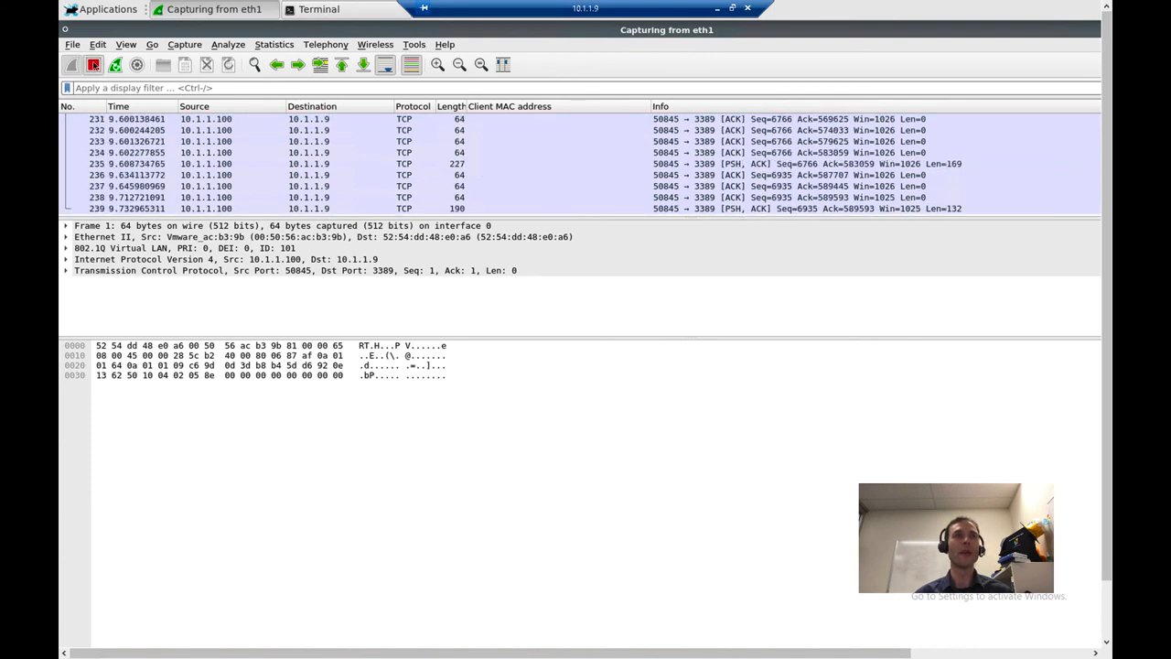
- Stop the eth1 capture and enter bootp as the display filter
left_click(92, 64)
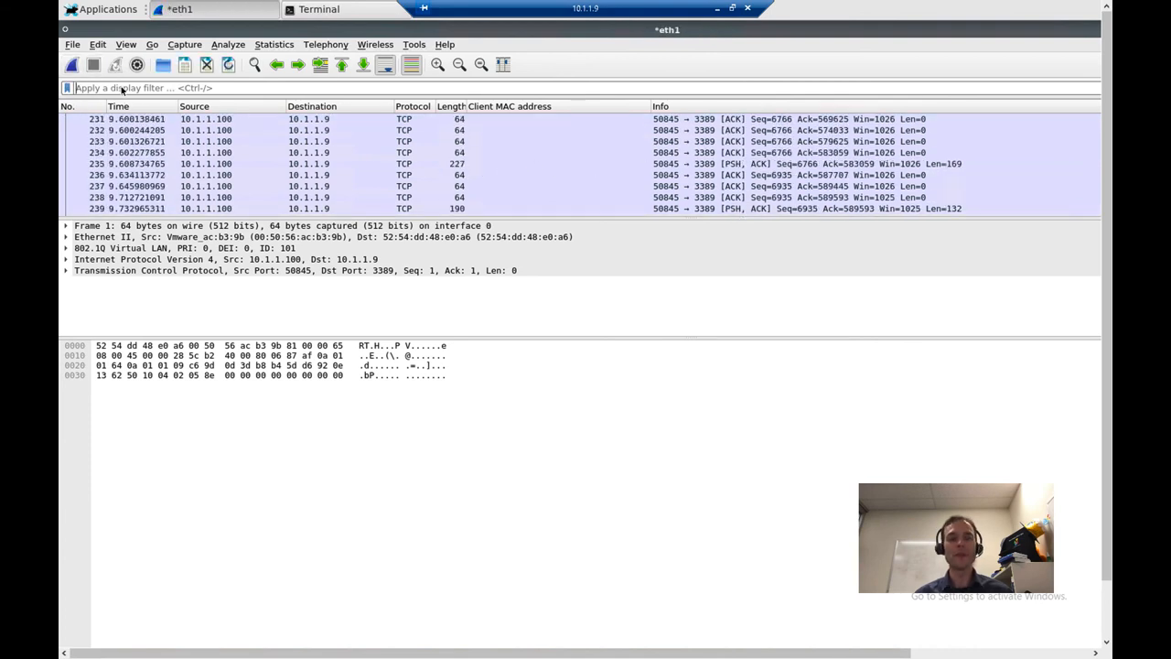
type("bootp")
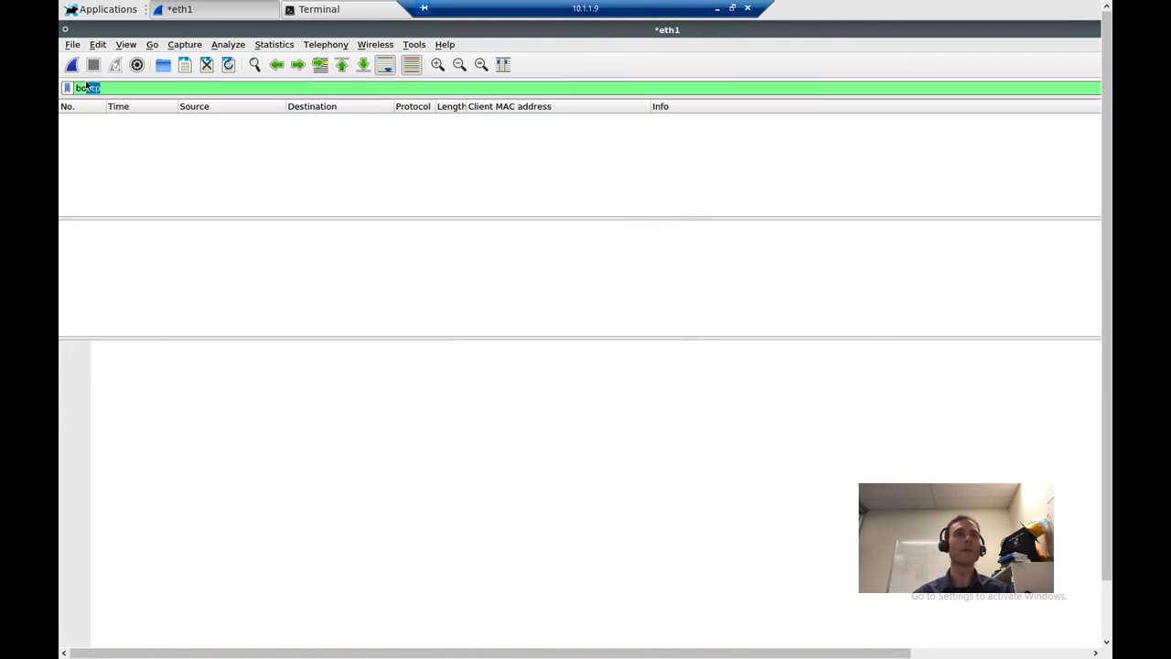
type("bootp")
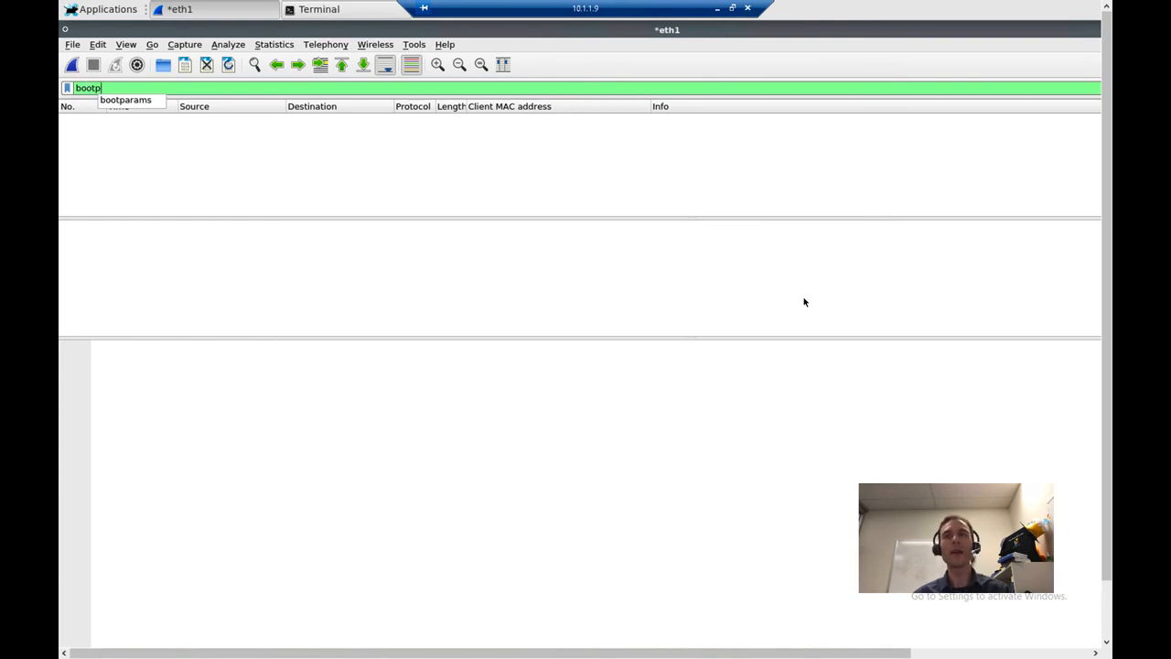
mouse_move(246, 139)
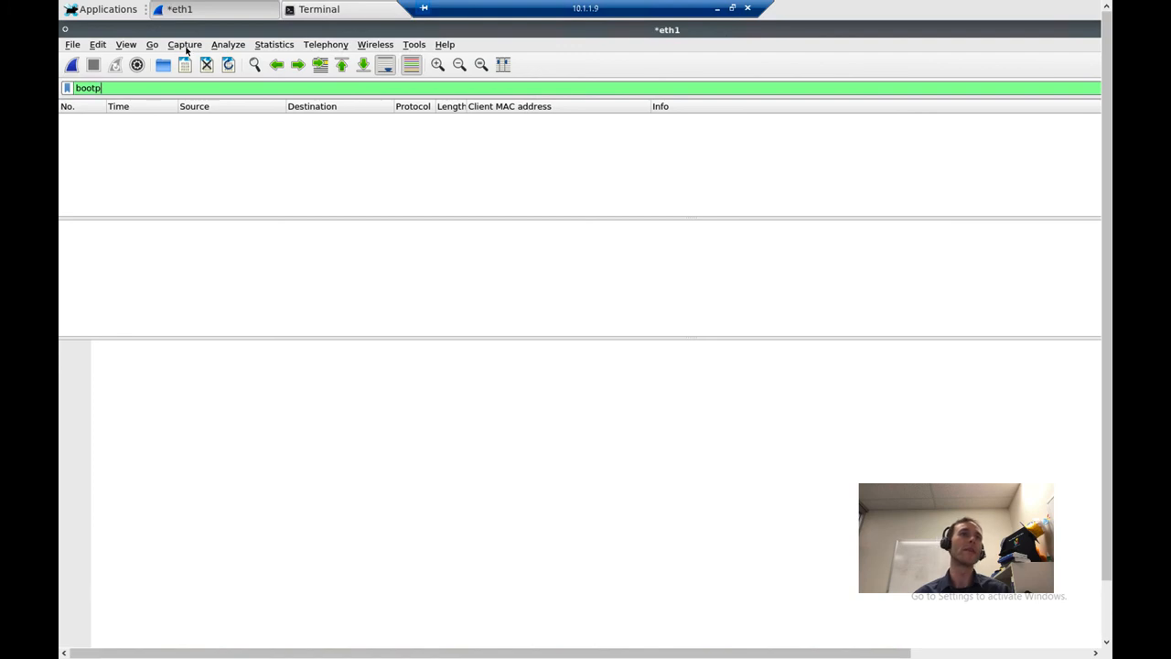
- Start a new eth1 capture from Capture Options, then minimize the Remote Desktop window
left_click(184, 44)
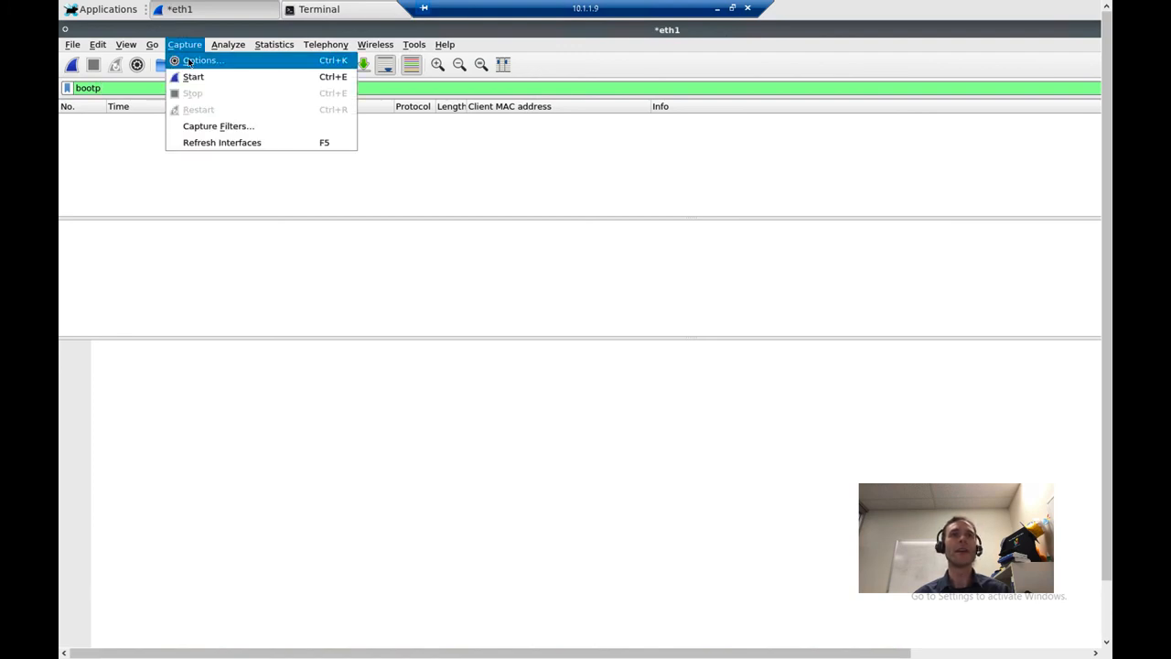
left_click(202, 60)
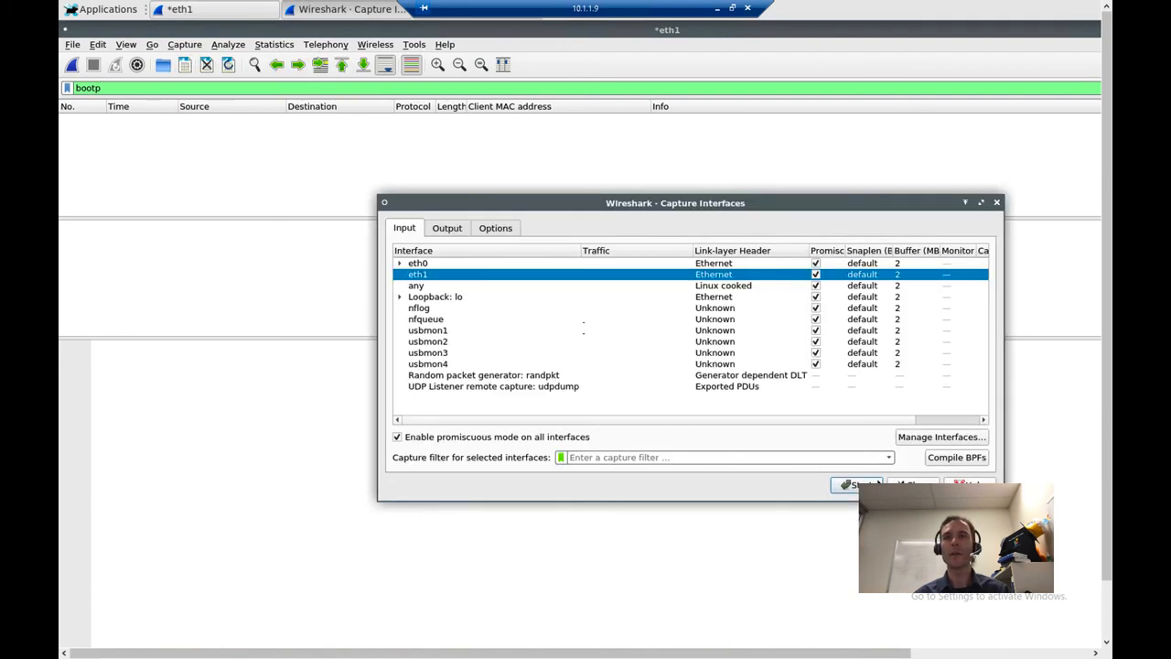
left_click(858, 483)
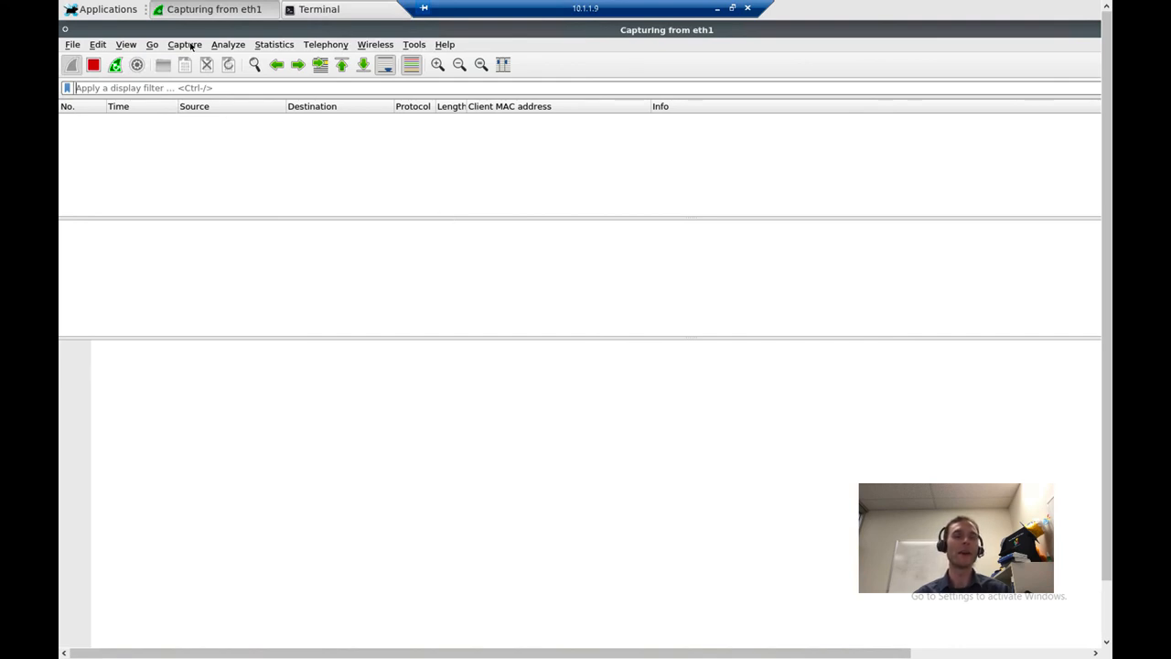
key("alt+tab")
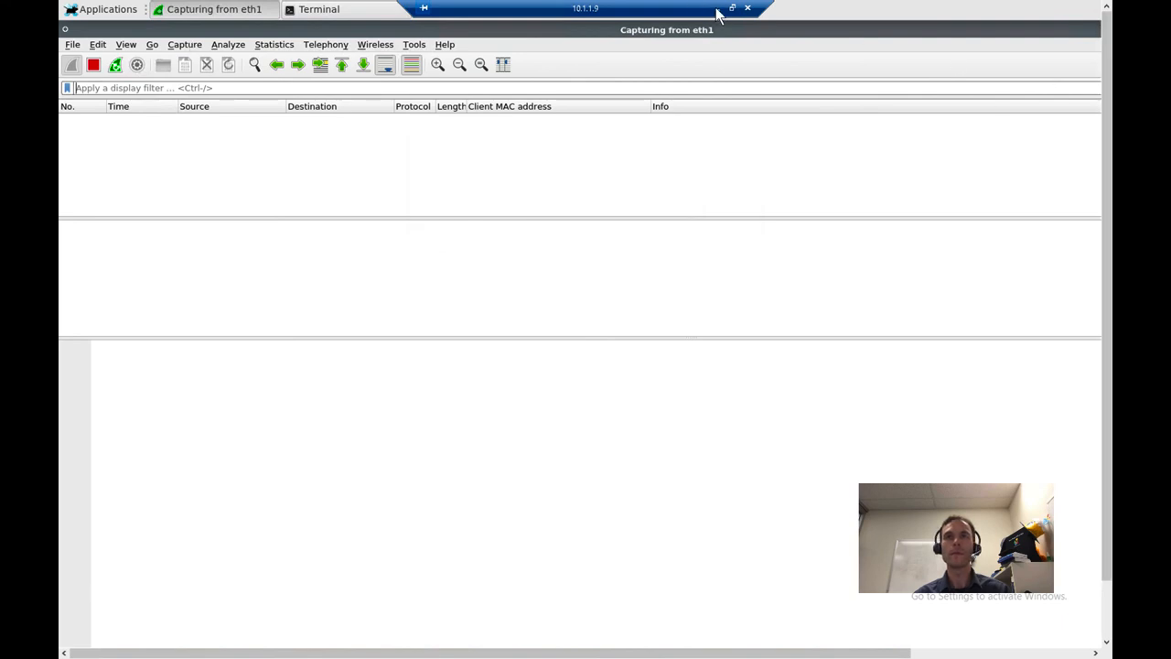
left_click(318, 9)
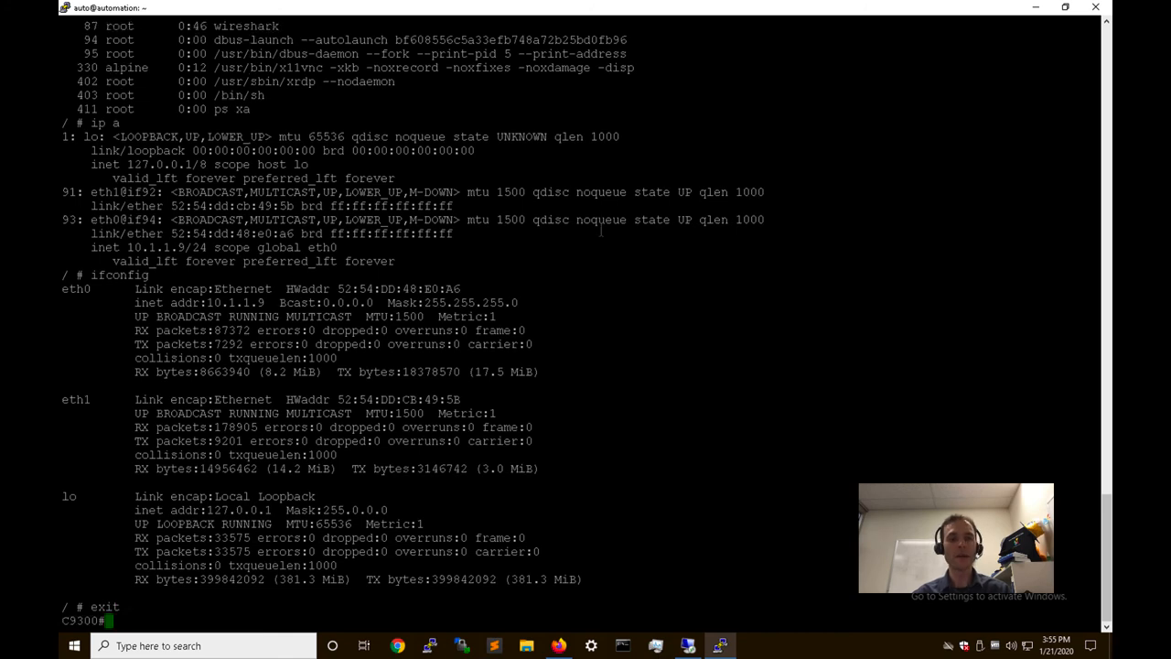
- Run 'show int status' and its '| e notc' variant to list connected ports
type("show int")
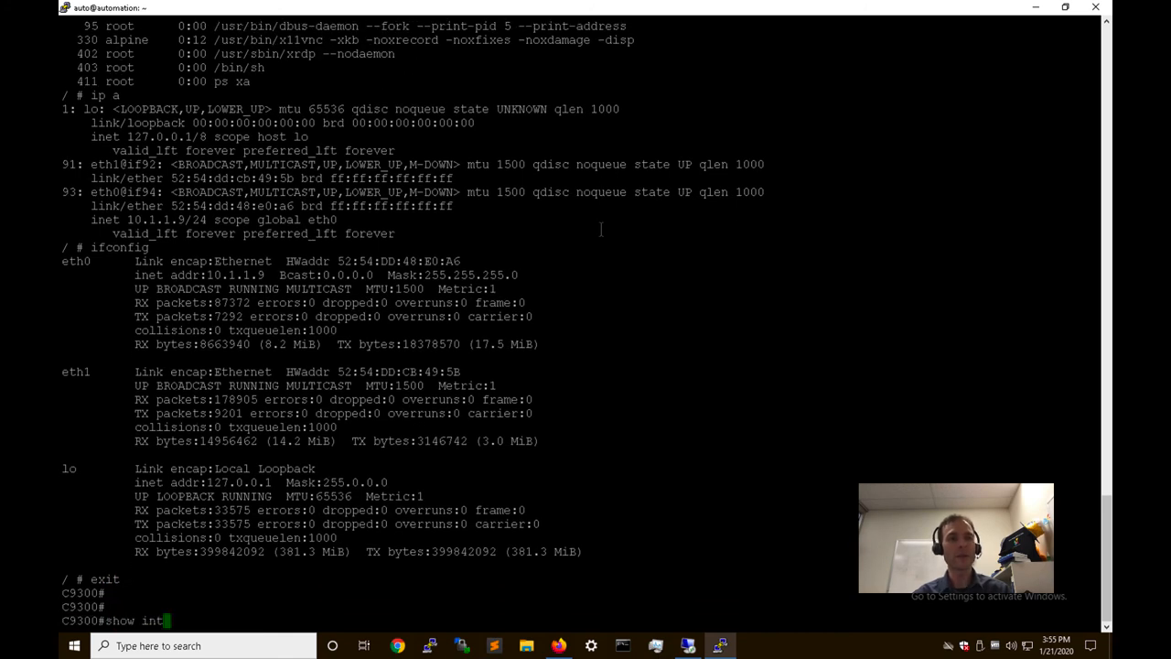
key("Return")
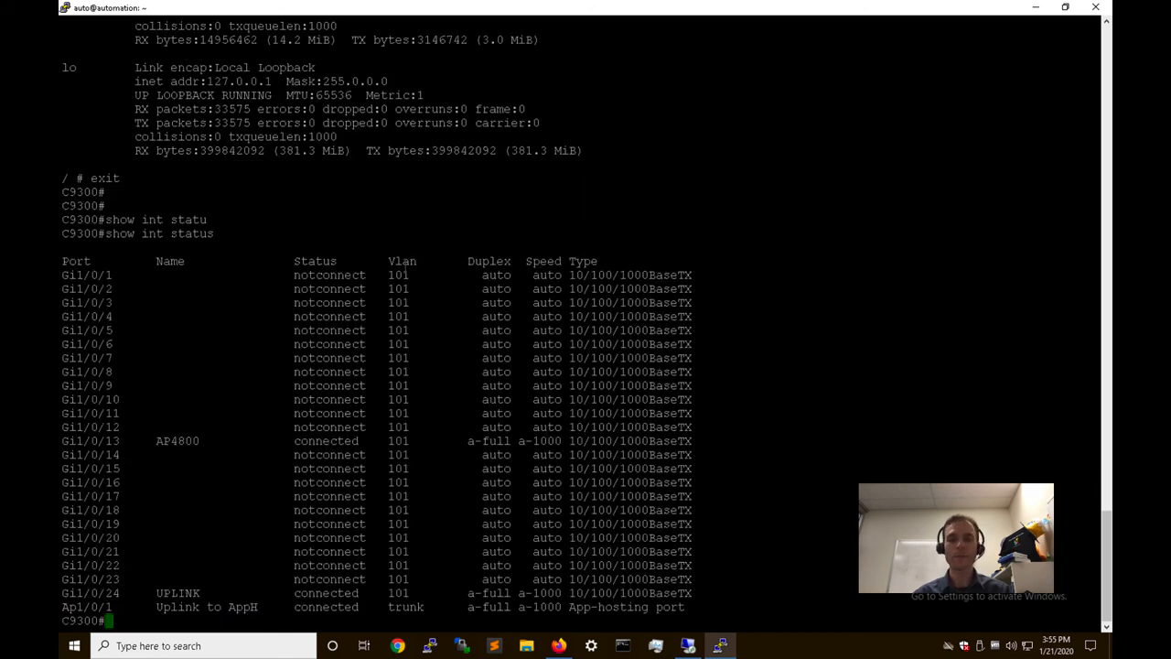
type("show int status | e notc")
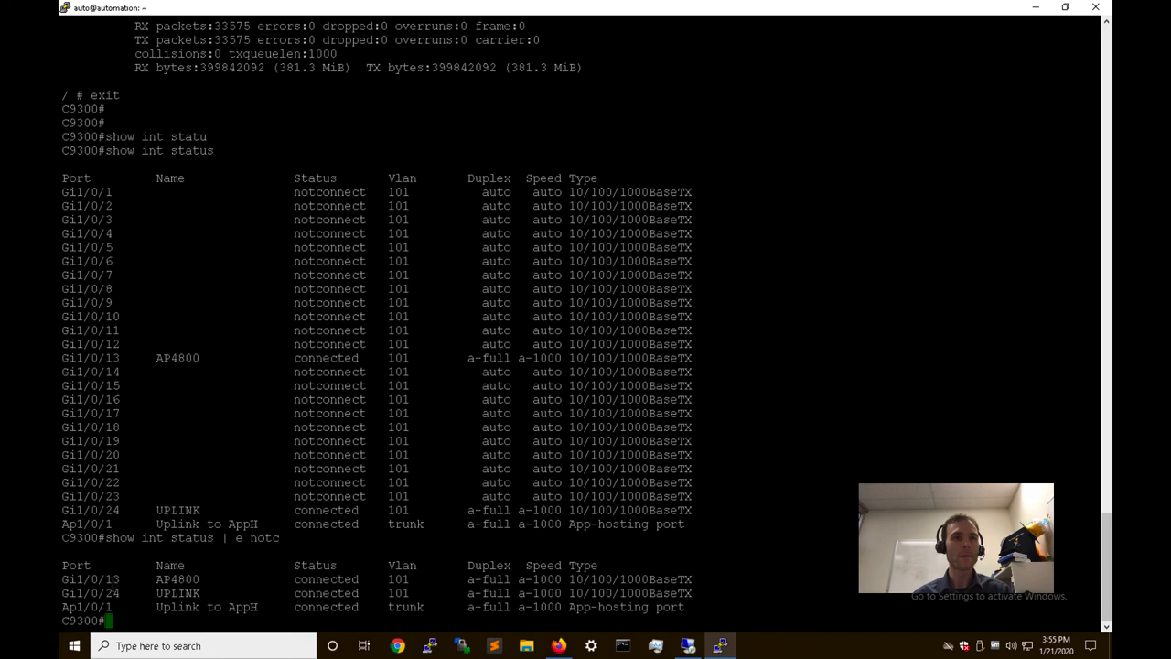
- Run 'show run | sec app-h' to see the app-hosting configuration
type("show")
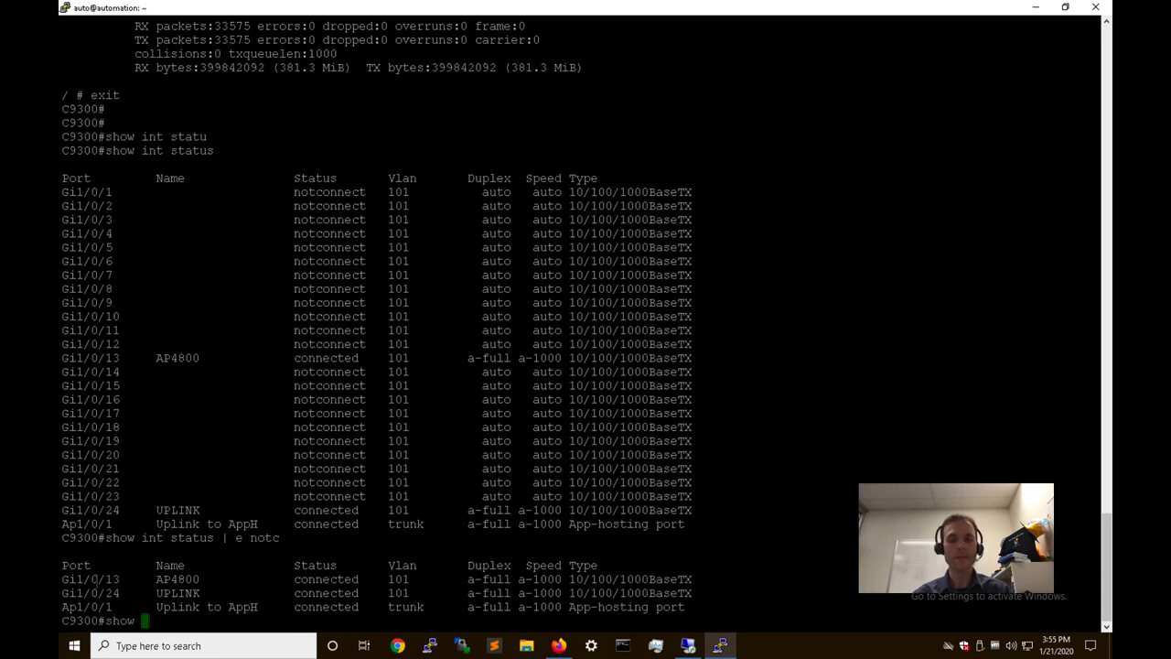
type("run |s")
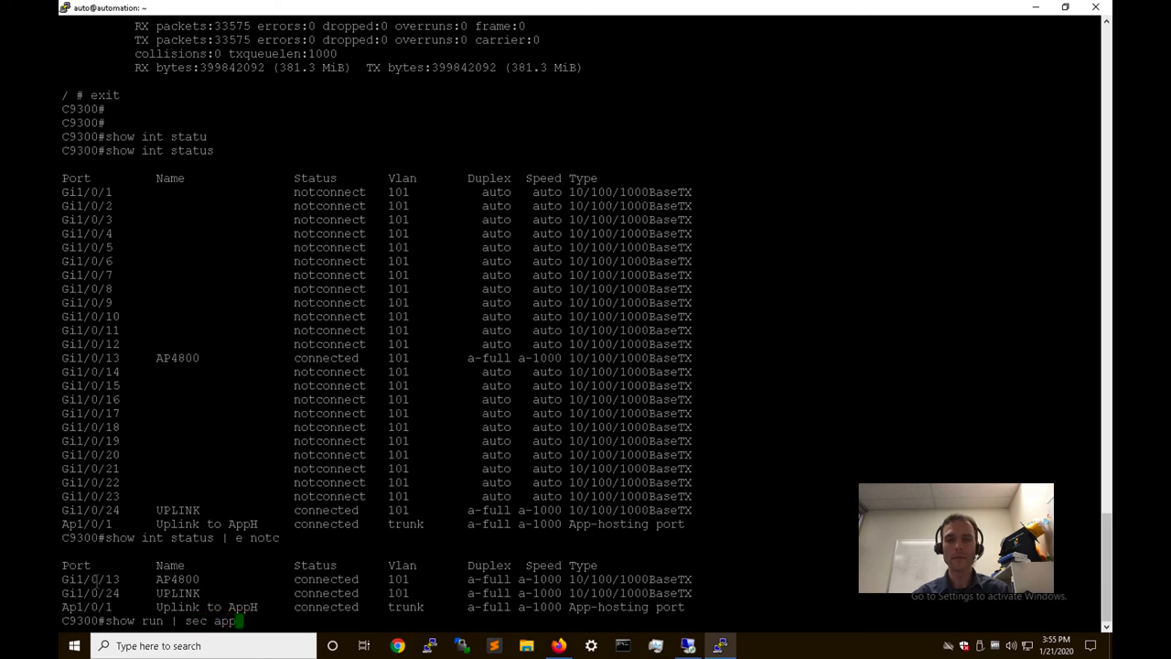
key("Return")
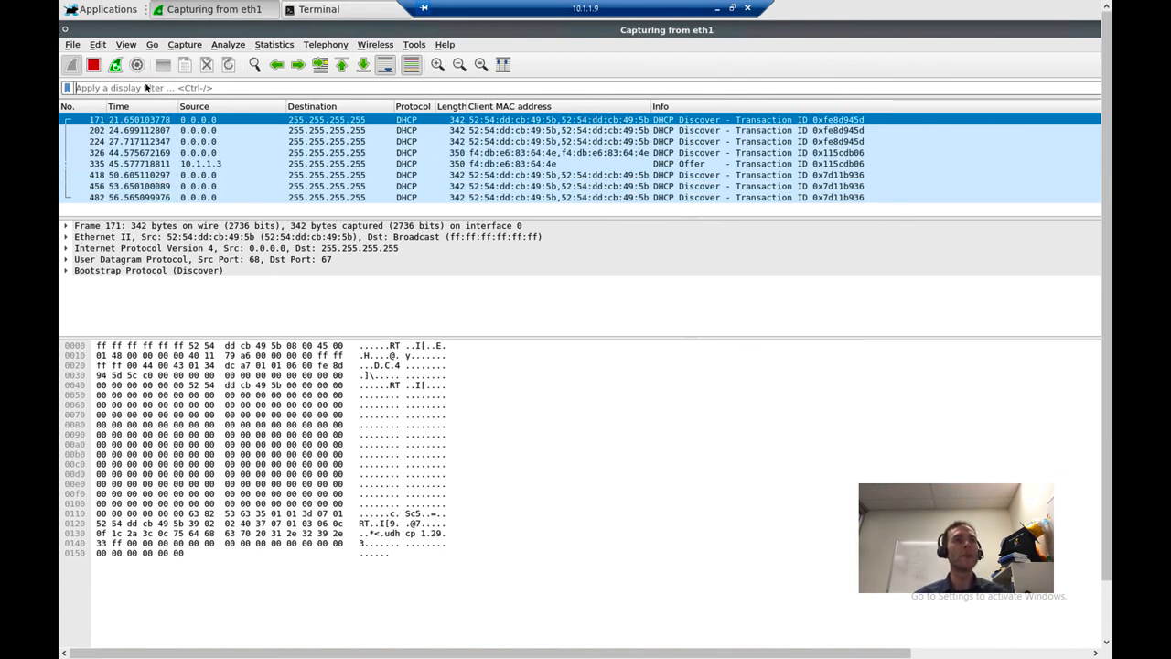
mouse_move(267, 94)
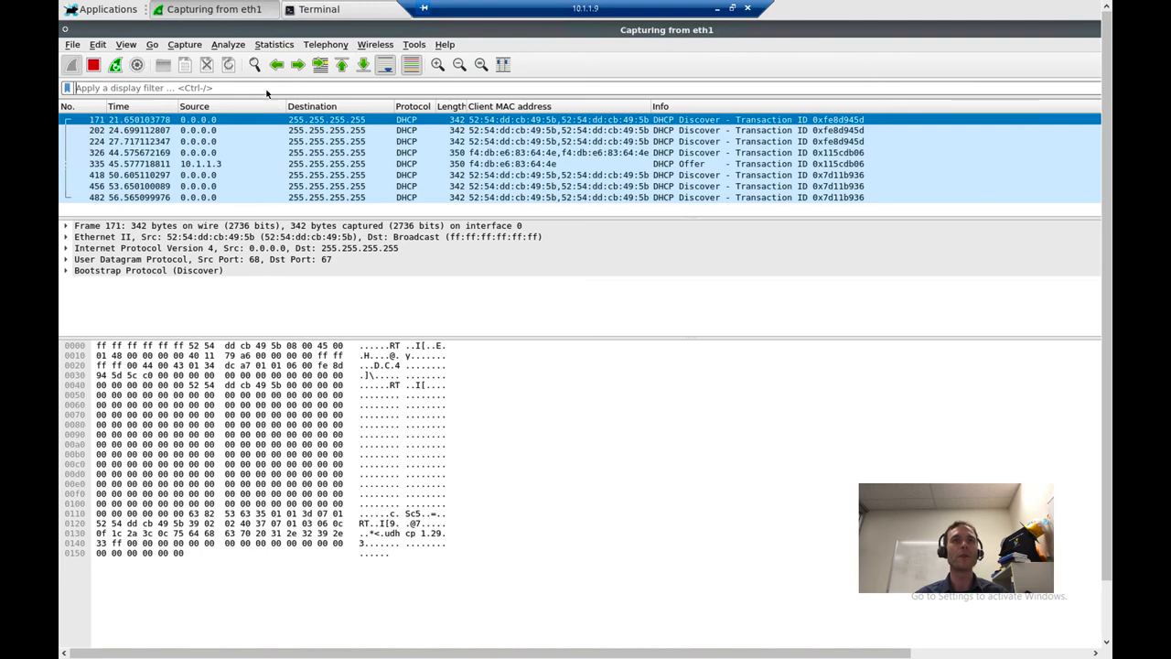
- Apply the bootp display filter to show only the DHCP Discover and Offer packets
type("bootp")
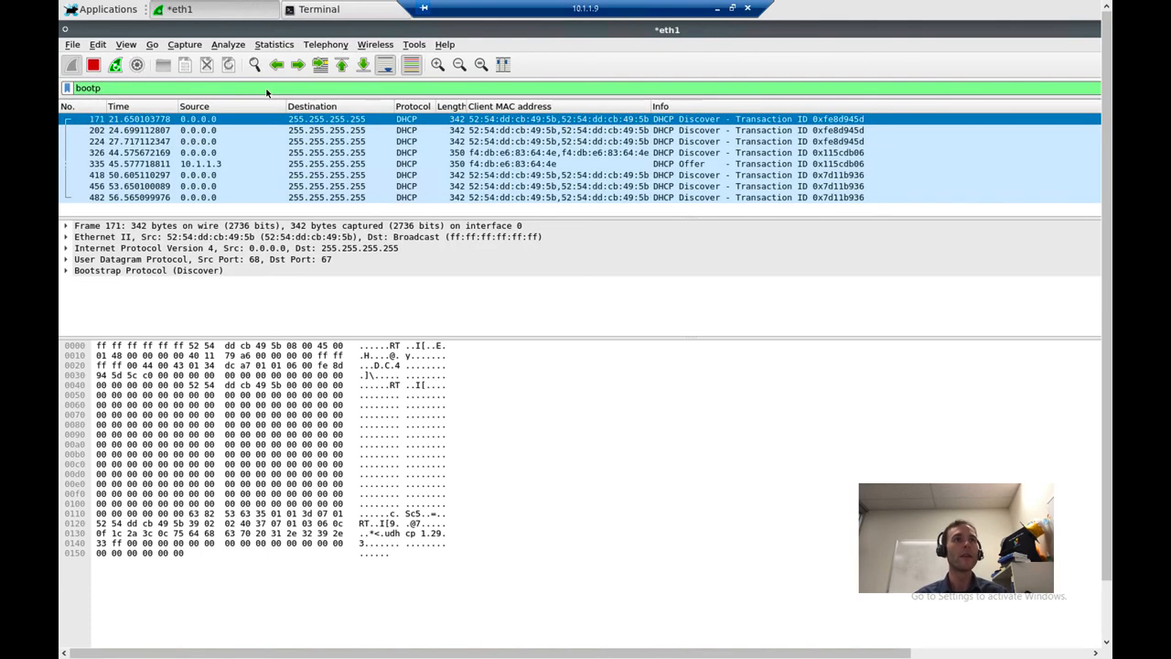
mouse_move(318, 192)
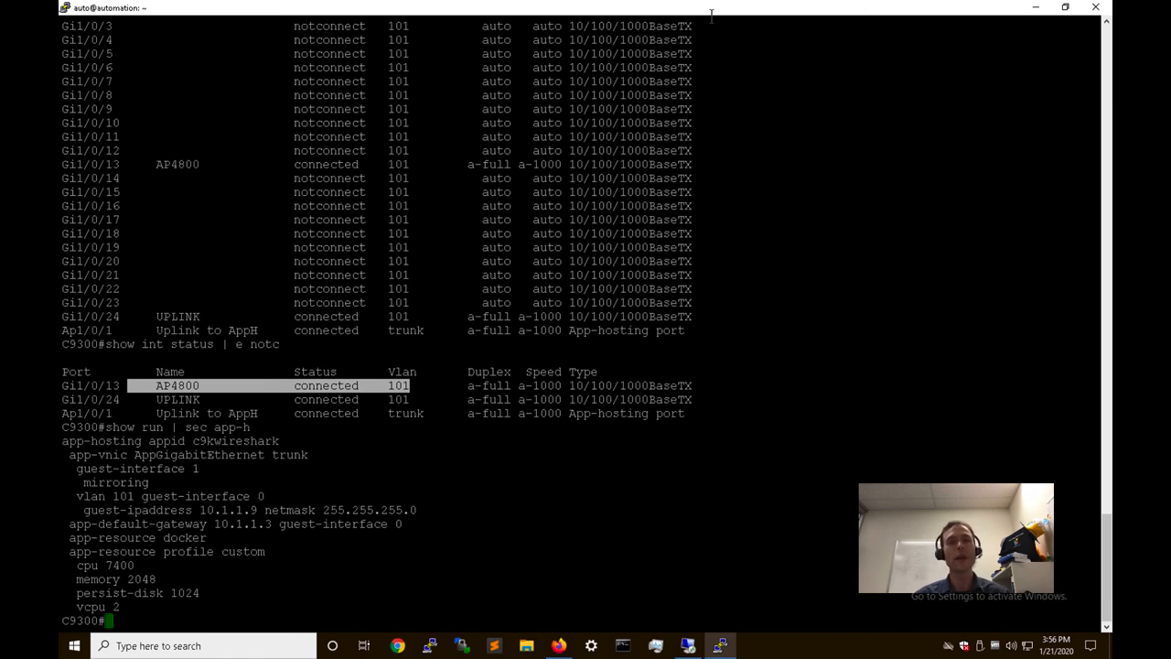
mouse_move(780, 242)
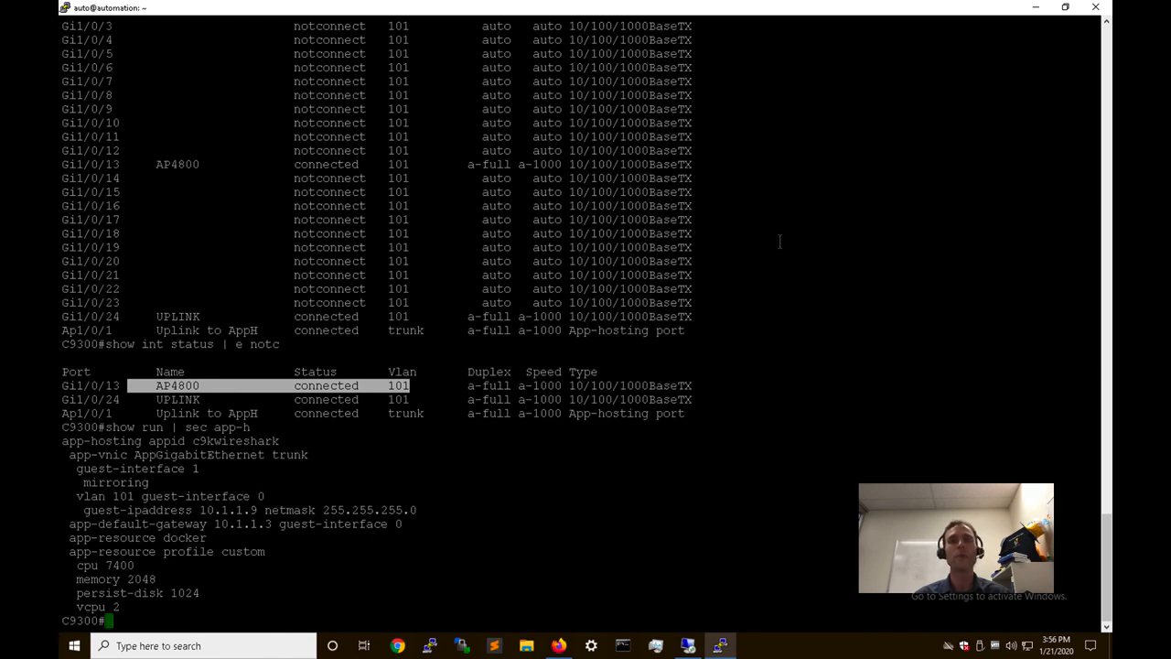
mouse_move(722, 262)
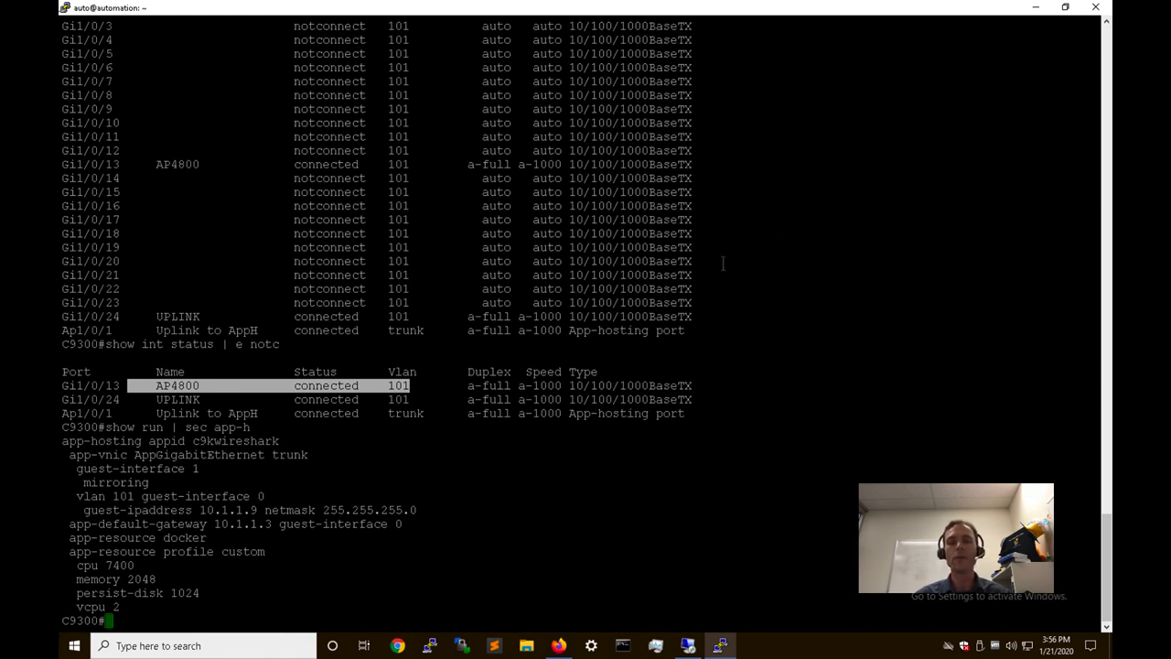
mouse_move(628, 504)
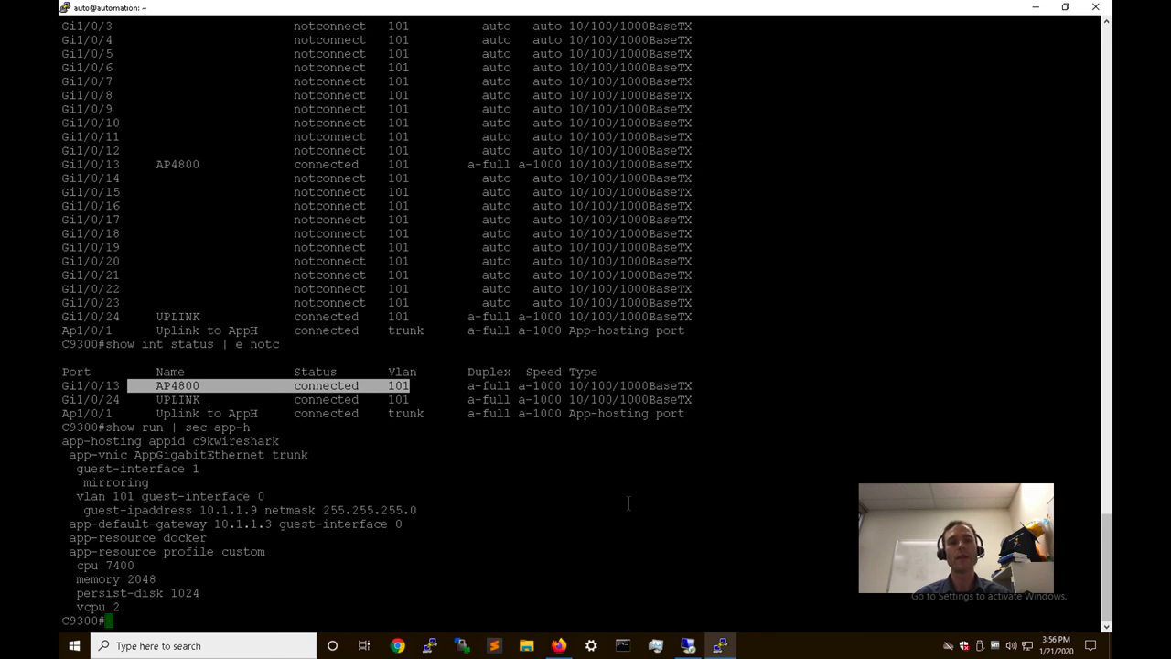